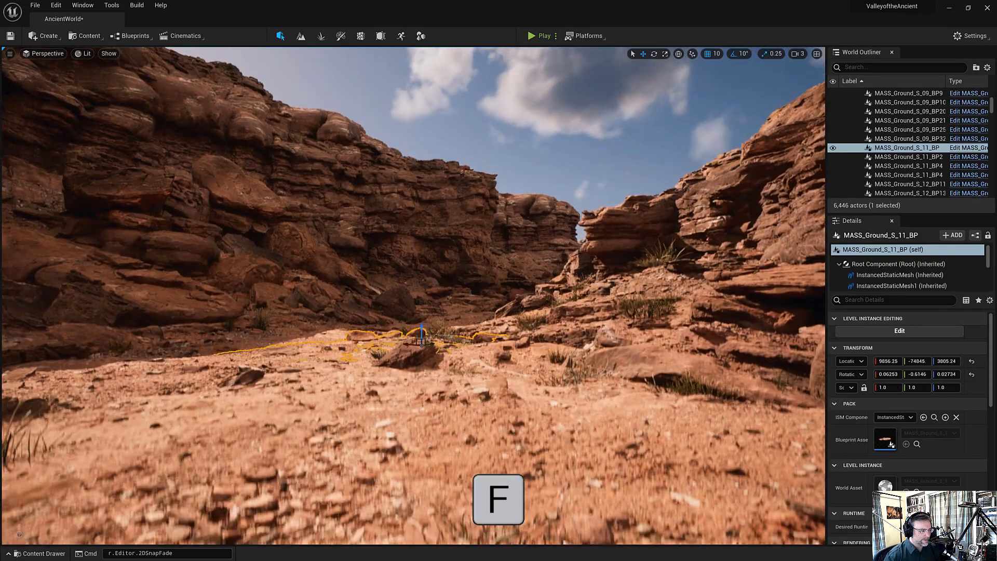
Frame the ground piece and raise the viewport camera speed to 7.
key("f")
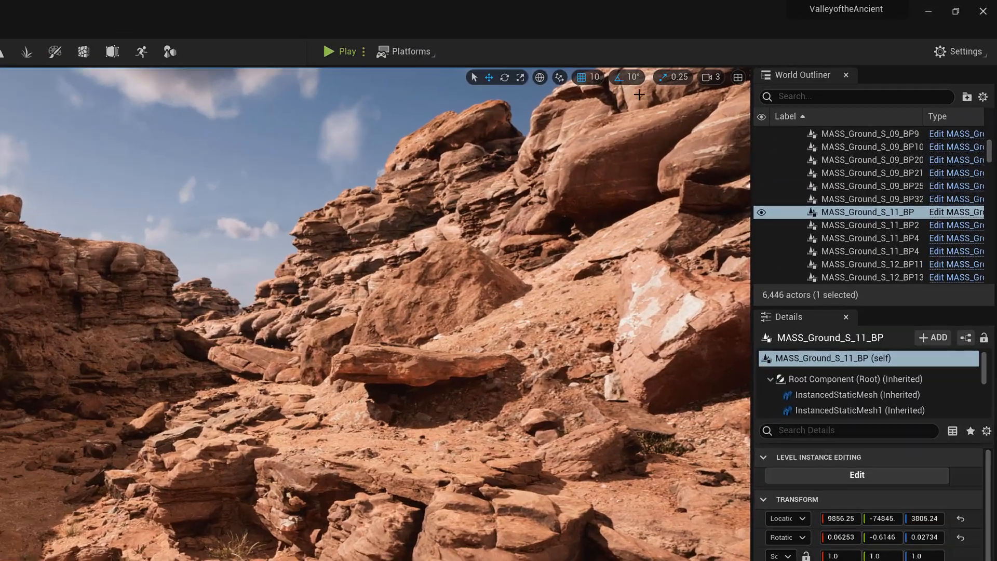
left_click(710, 77)
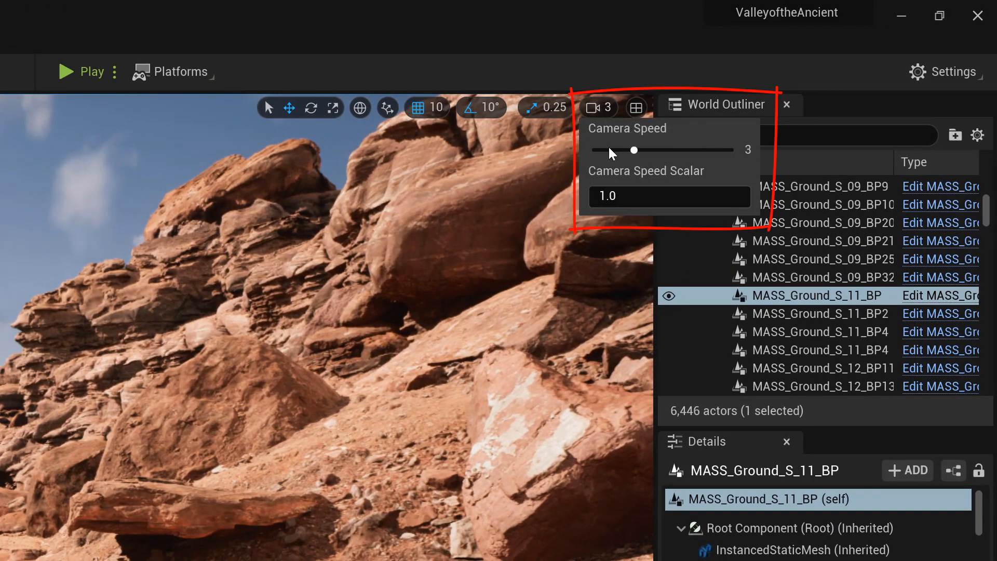
left_click_drag(634, 149, 652, 150)
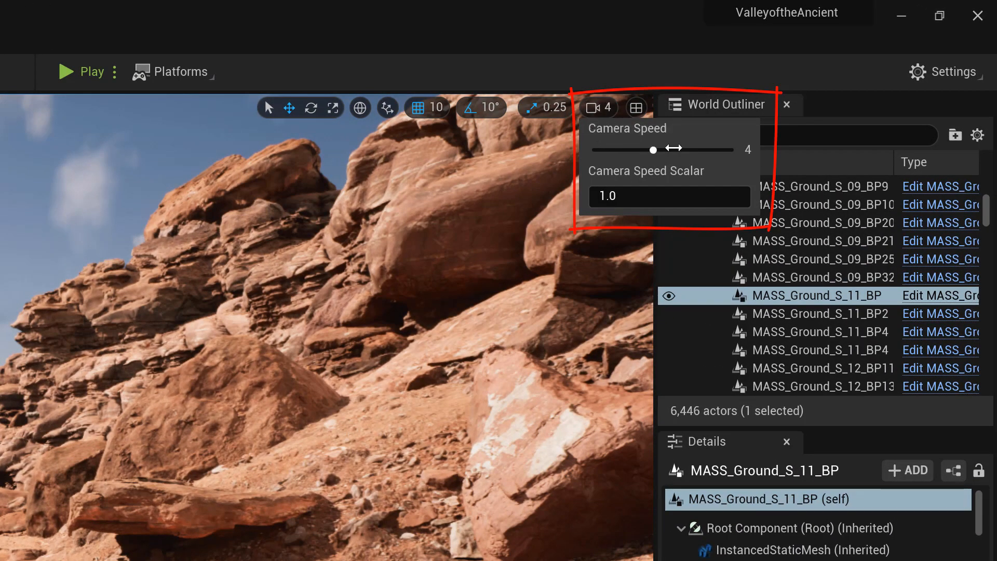
left_click_drag(654, 148, 726, 141)
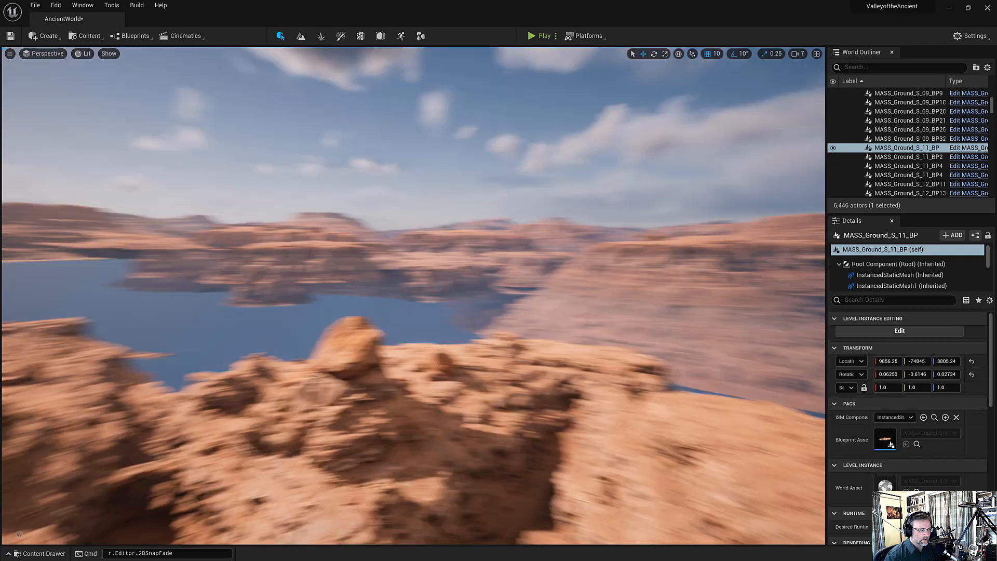
Fly across the valley, frame the boulder, then jump back to the campfire cave bookmark.
key("f")
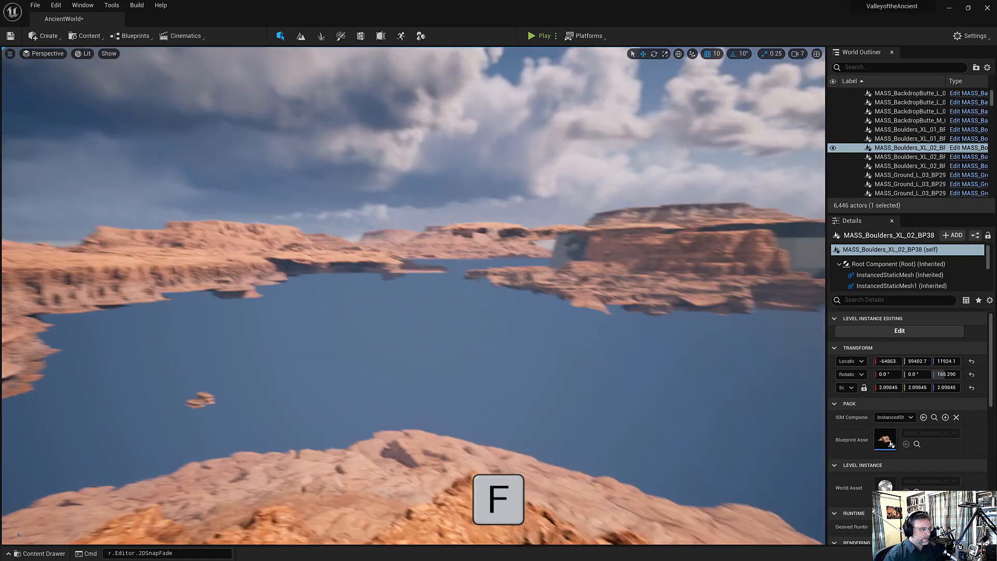
key("f")
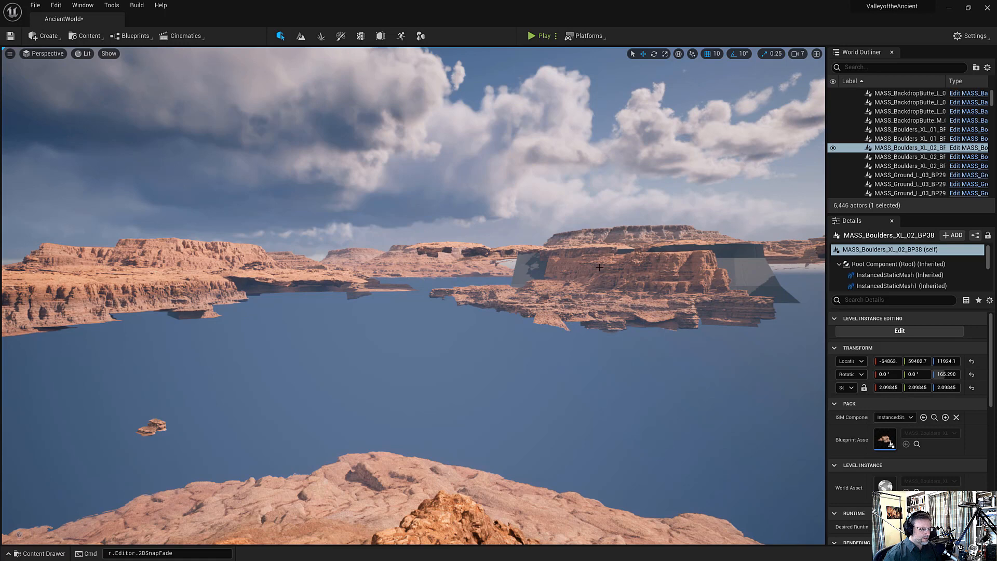
key("1")
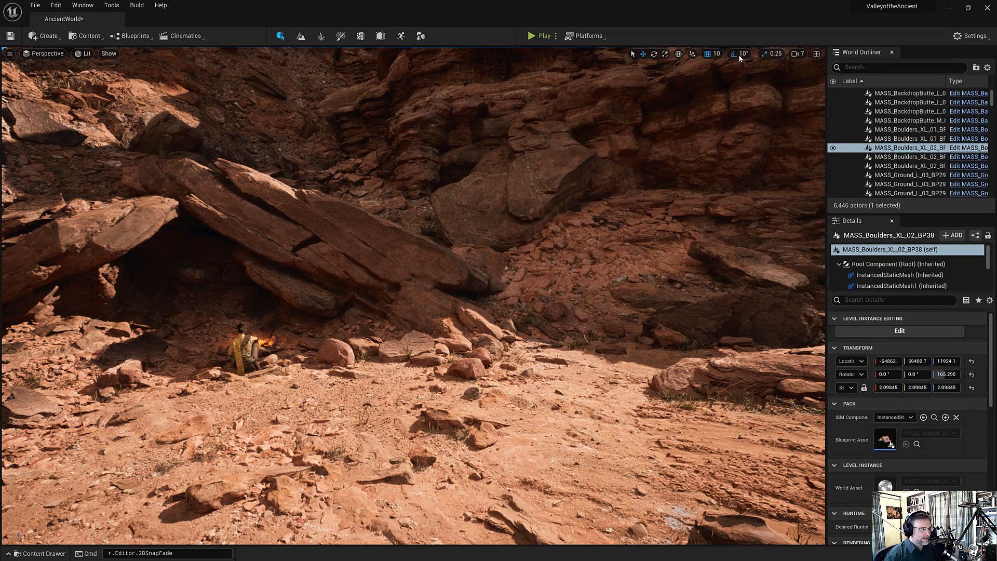
Lower the camera speed back to 3 while looking around the campfire cave.
left_click(795, 54)
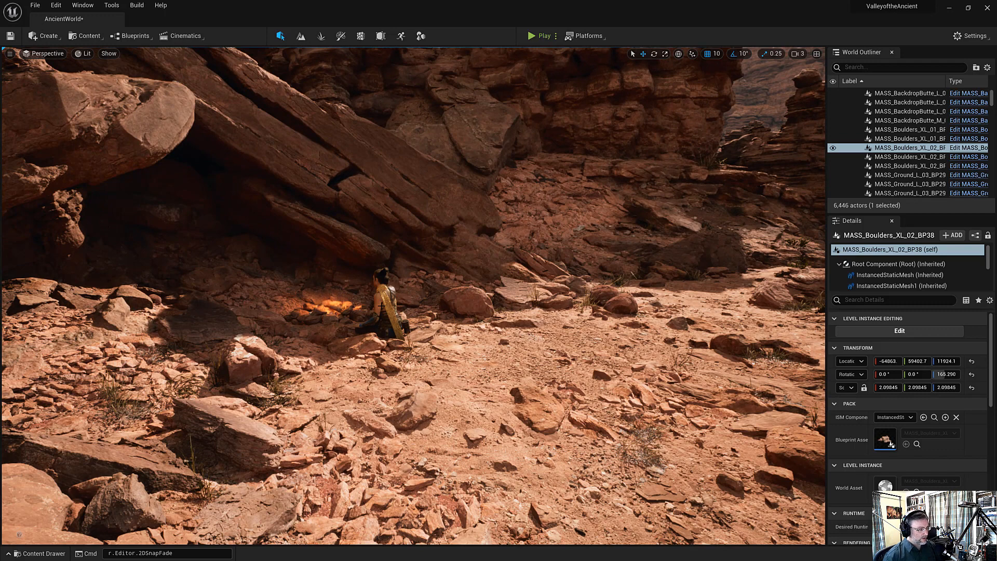
key("ctrl+1")
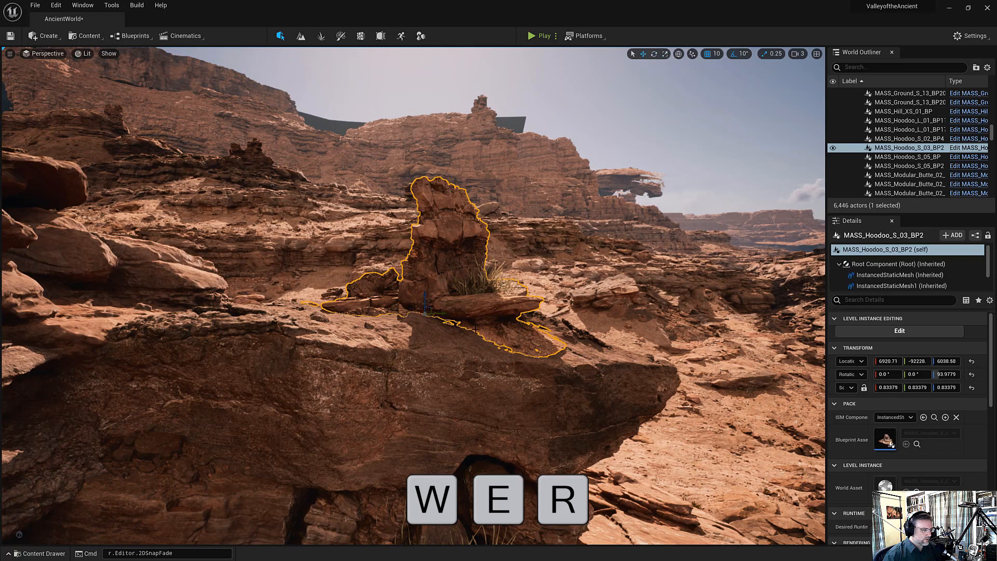
Cycle the hoodoo rock through move, rotate and scale modes, then undo the last change.
key("End")
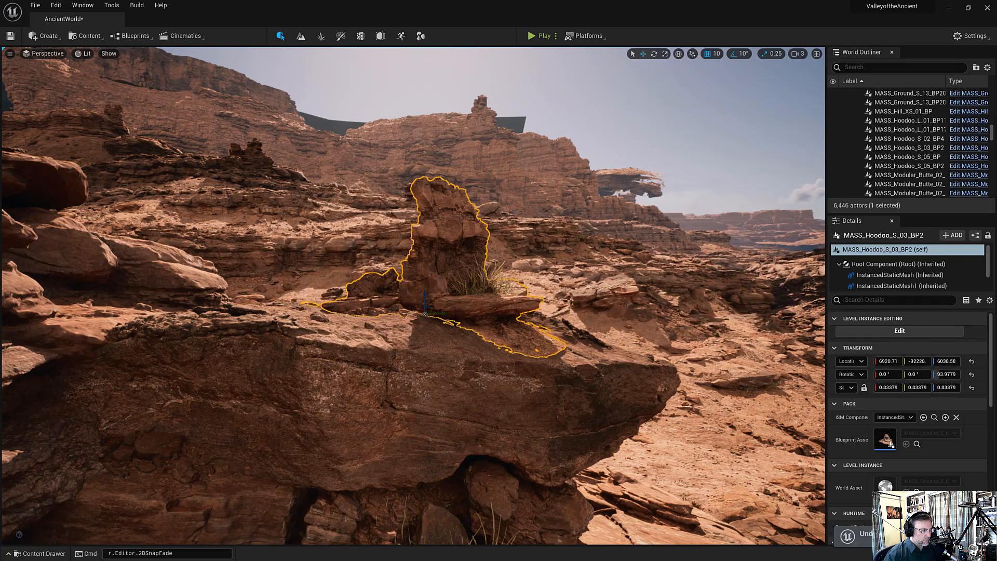
key("shift")
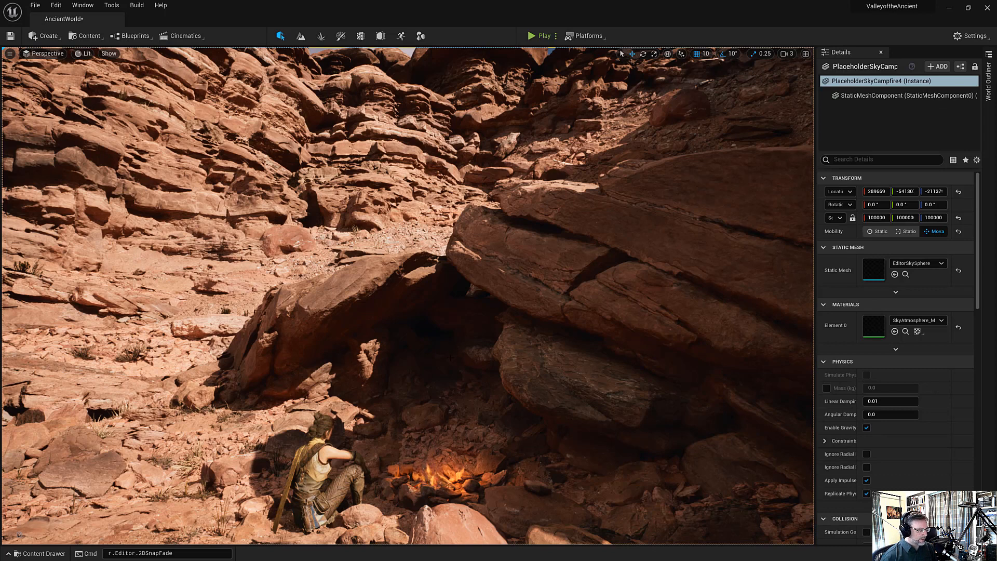
Show the Content Drawer and add Quixel content to open the Bridge asset library.
key("Ctrl+Space")
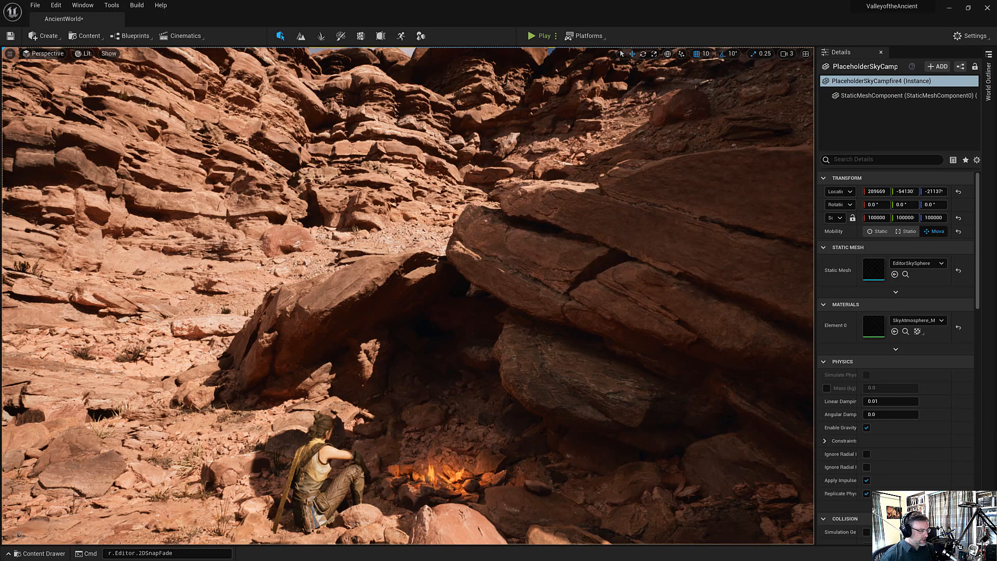
left_click(38, 554)
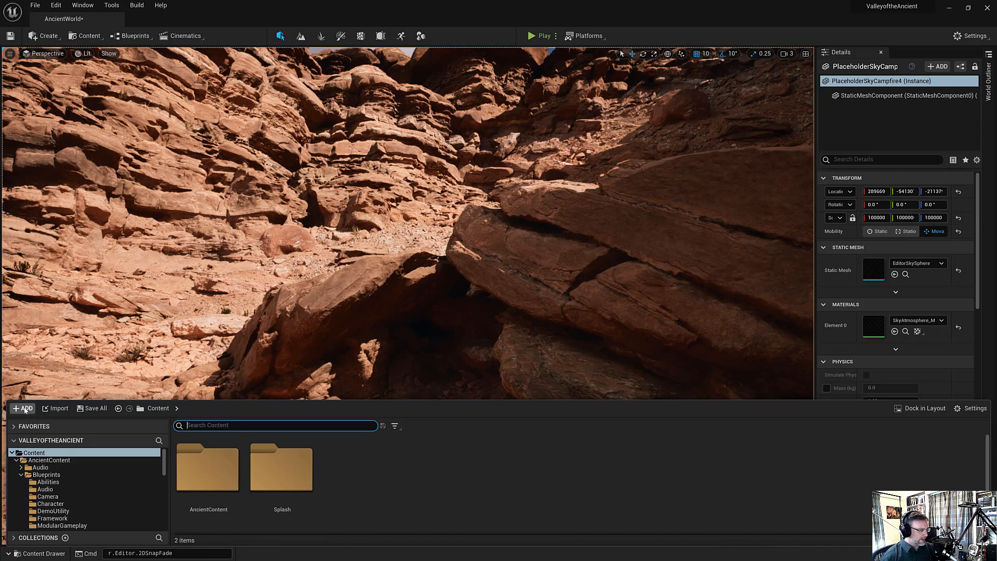
left_click(22, 408)
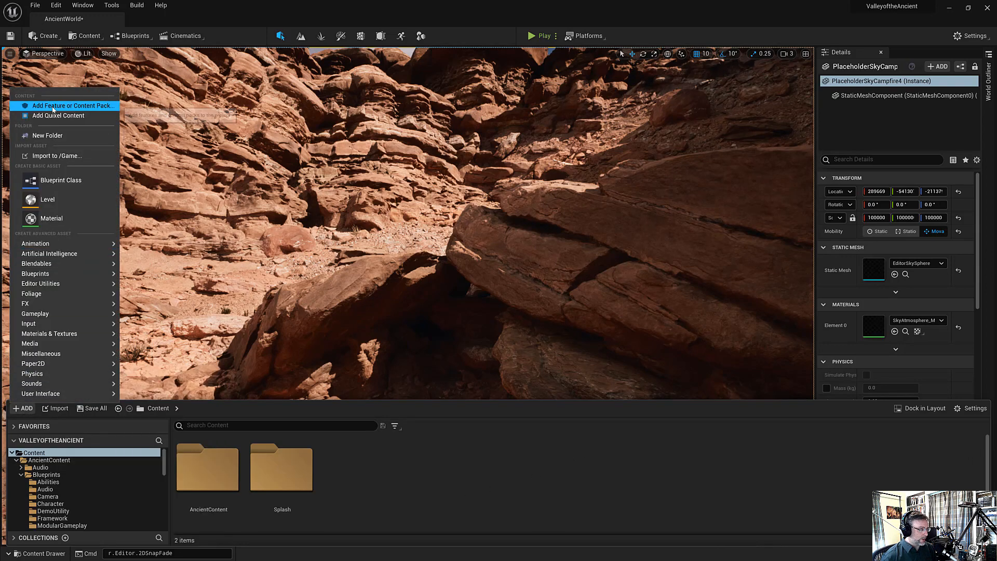
left_click(57, 115)
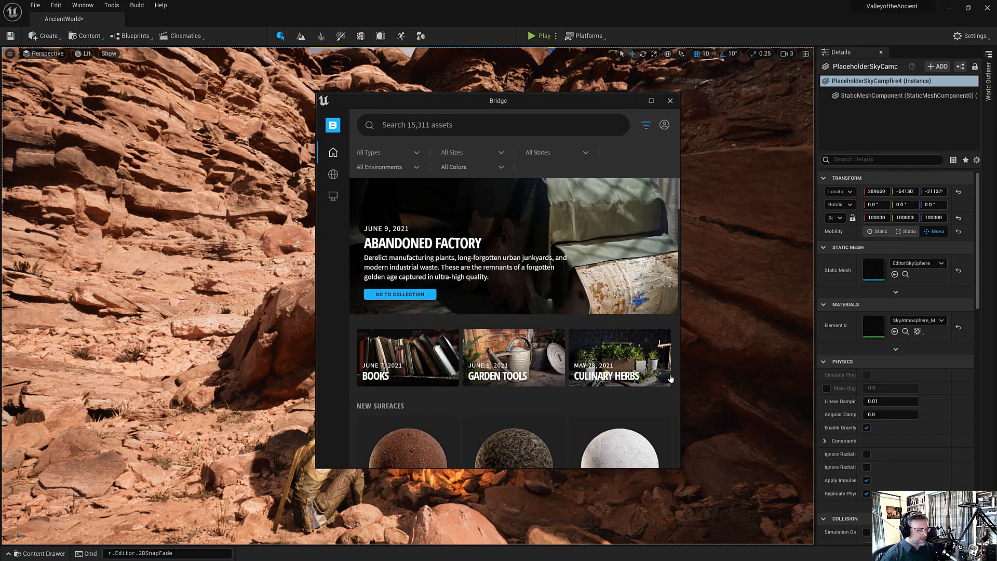
mouse_move(492, 124)
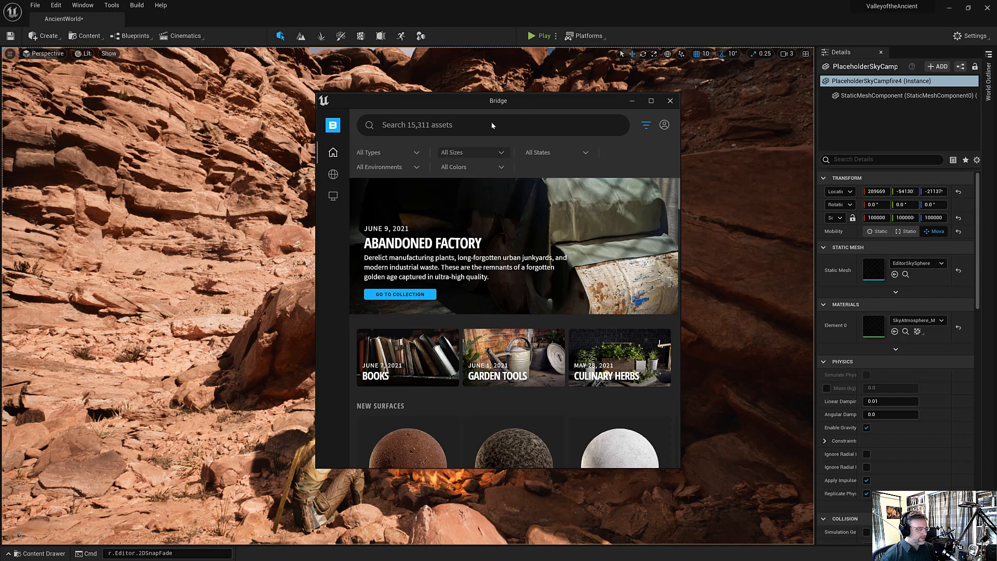
mouse_move(671, 100)
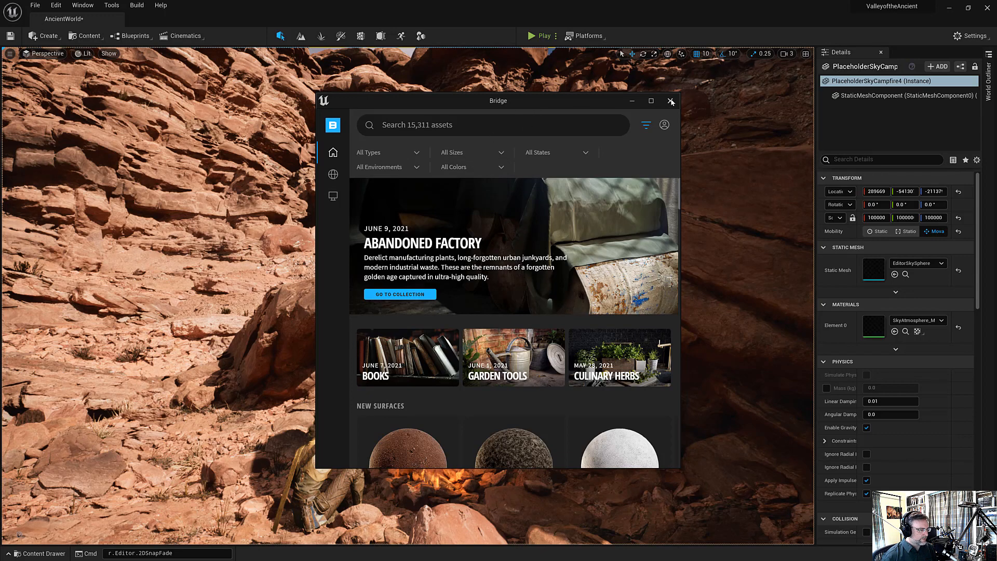
Close the Bridge window and bring the project's Content folders back up.
left_click(671, 101)
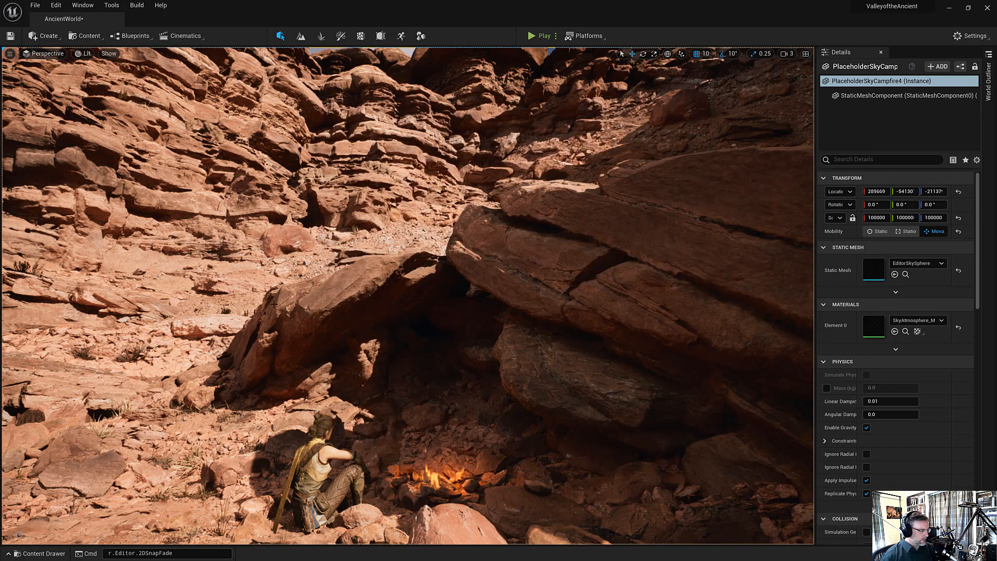
left_click(34, 554)
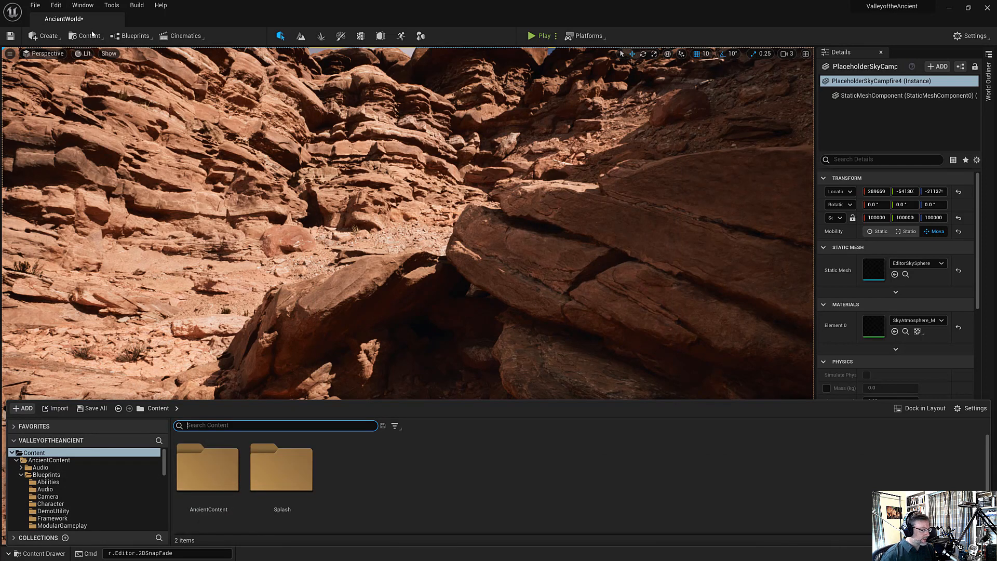
Dock Content Browser 2 below the viewport, filter Effects to Niagara Emitter and enlarge the viewport.
left_click(89, 35)
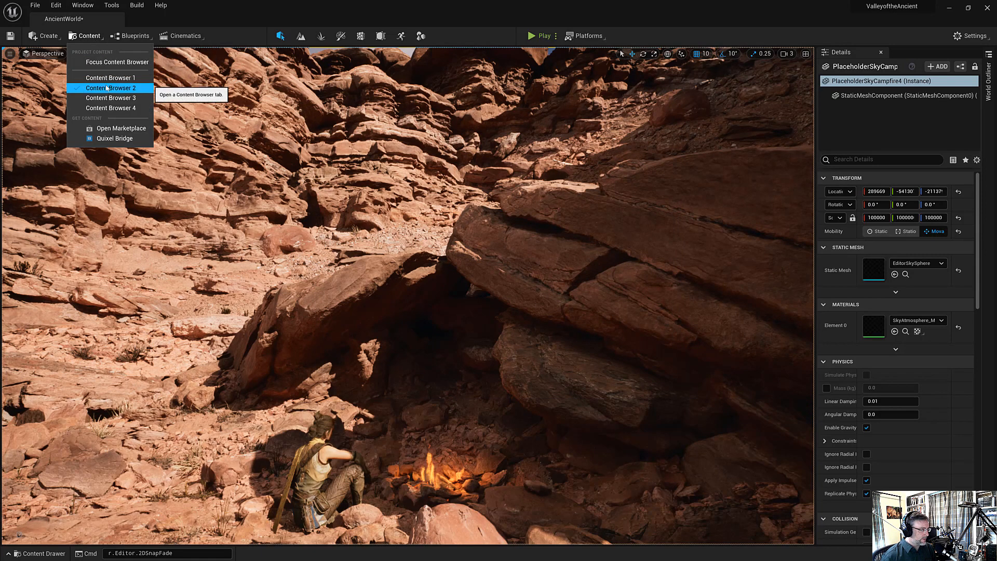
left_click(110, 87)
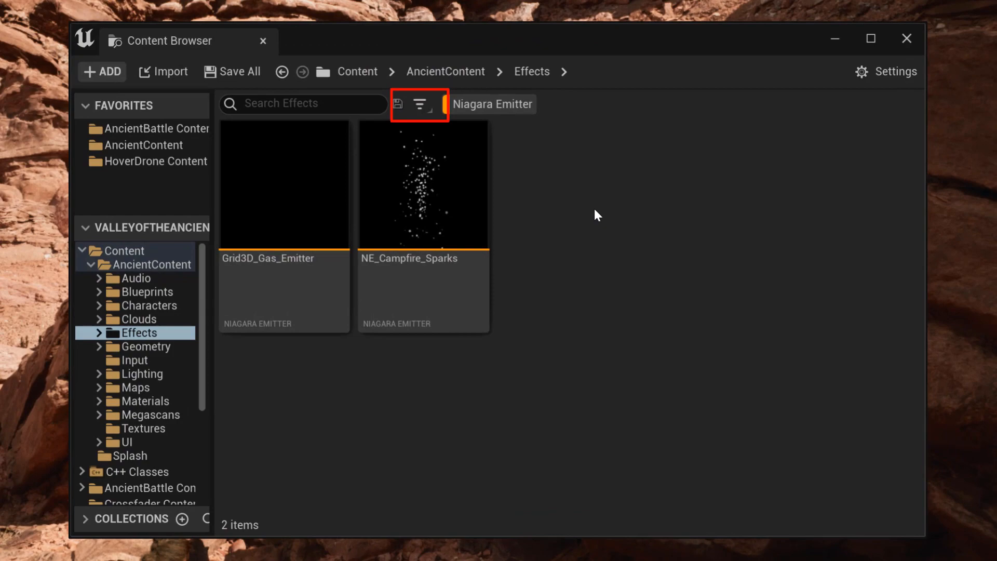
mouse_move(186, 49)
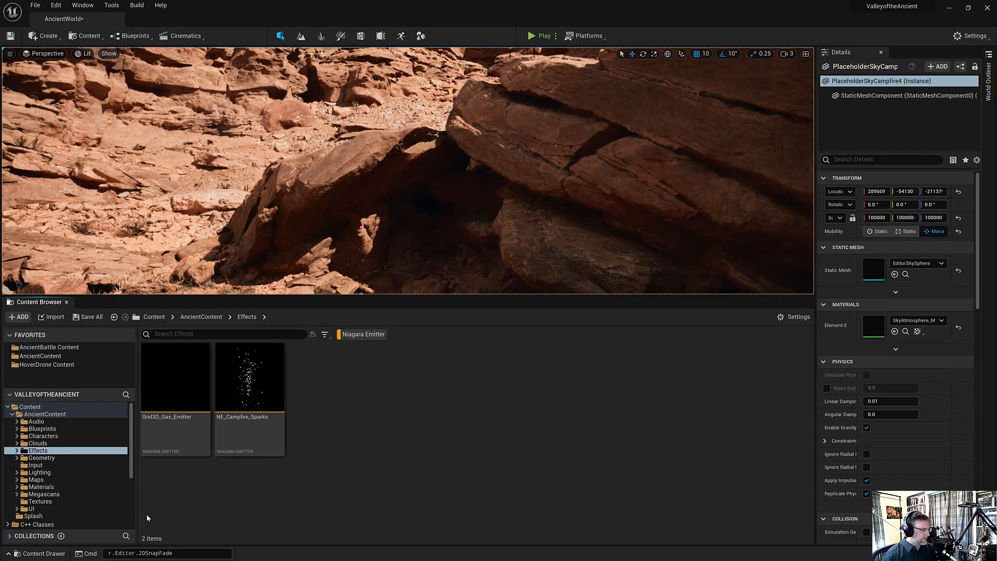
left_click(324, 335)
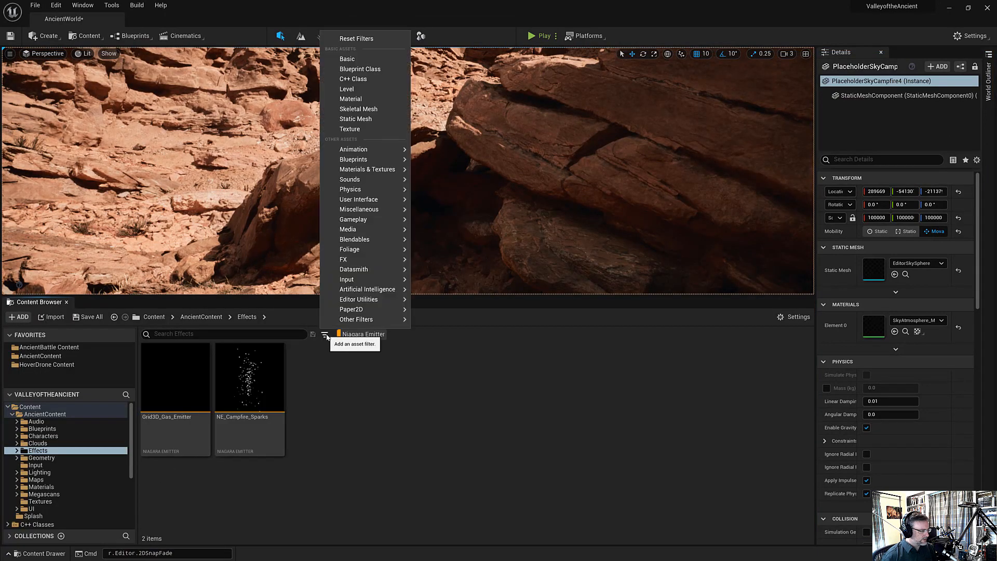
mouse_move(354, 260)
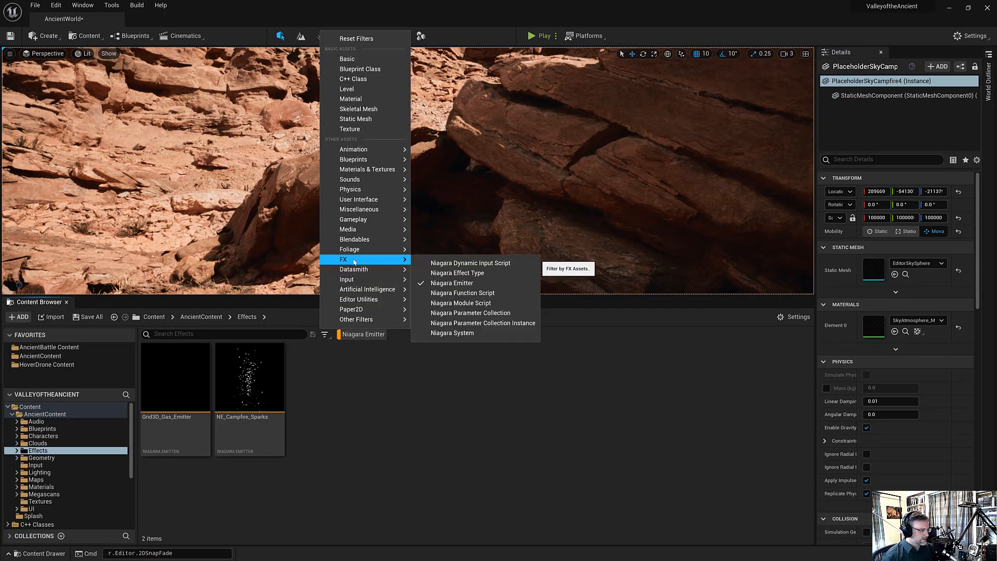
left_click(388, 494)
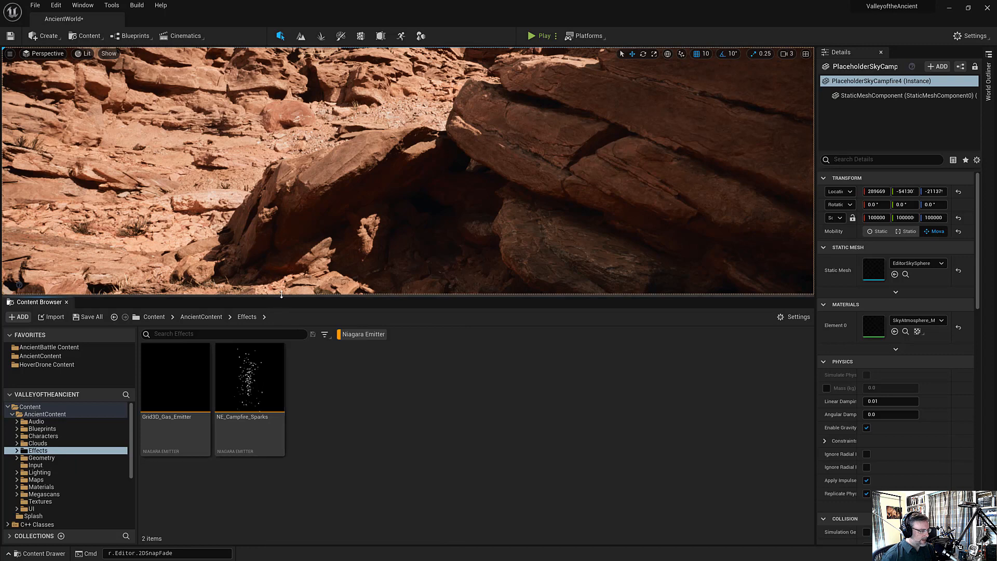
left_click_drag(282, 294, 282, 336)
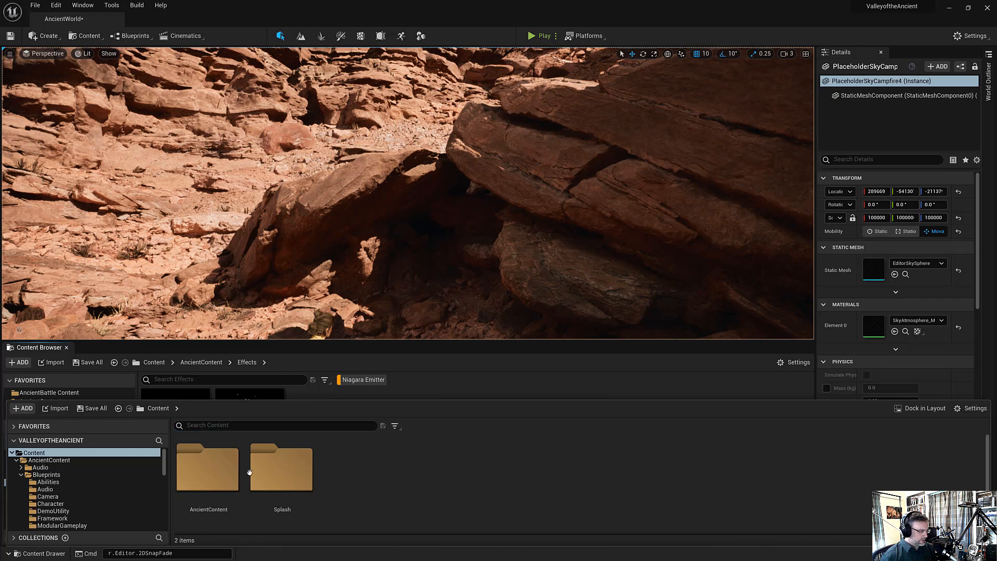
mouse_move(386, 482)
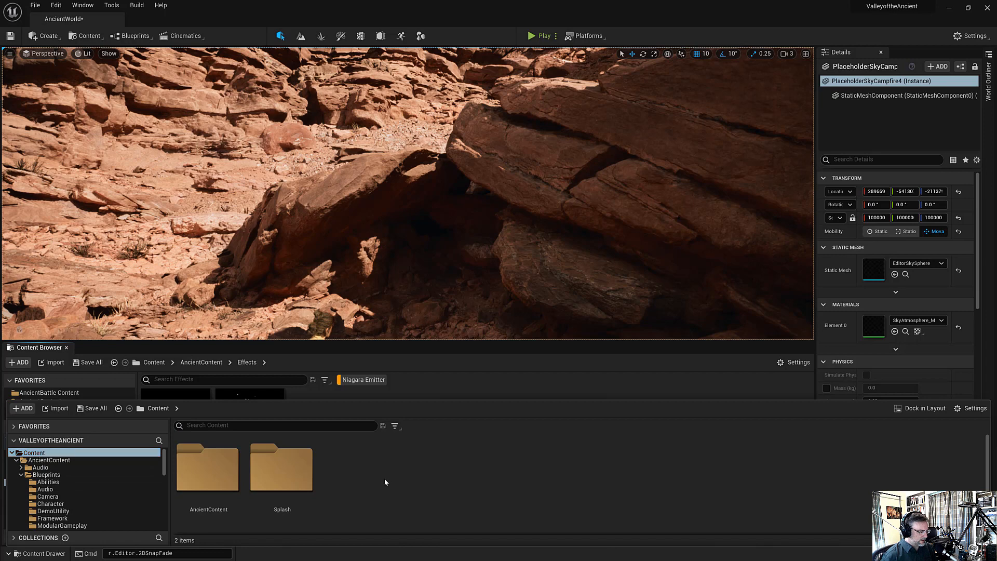
Create folder myConent2 in Content, colour it pink and rename it myConent3.
key("Ctrl+Shift+N")
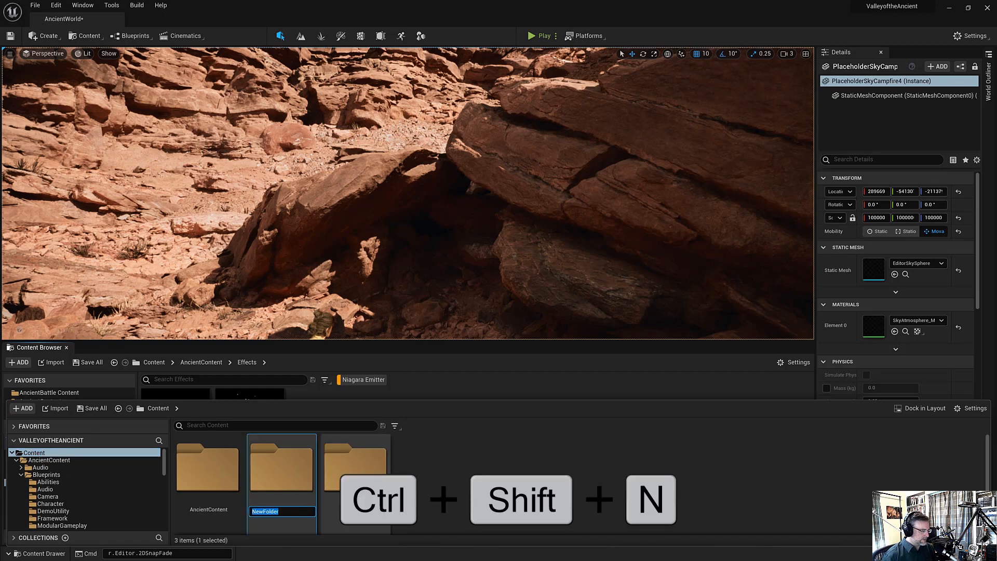
type("myConent2")
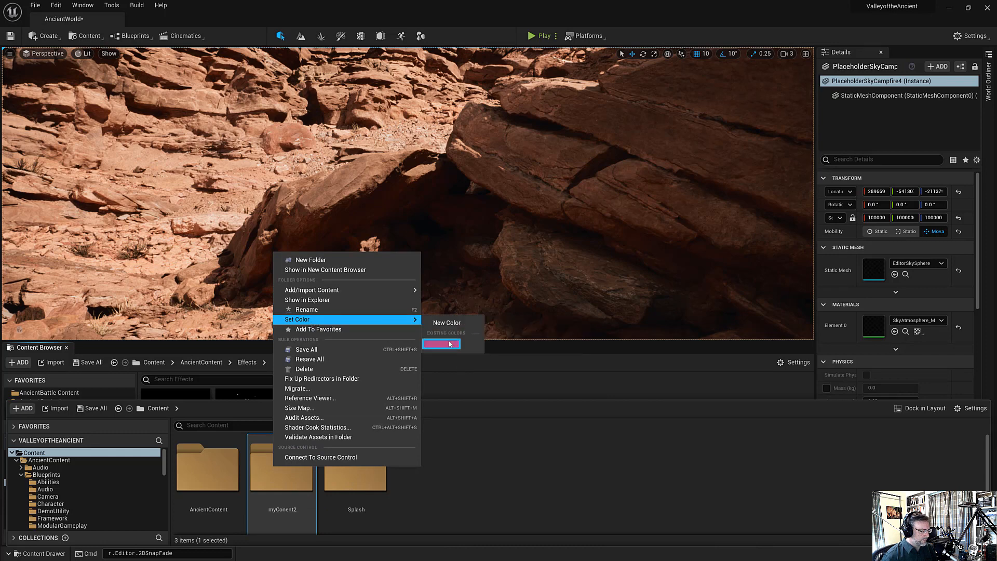
left_click(441, 344)
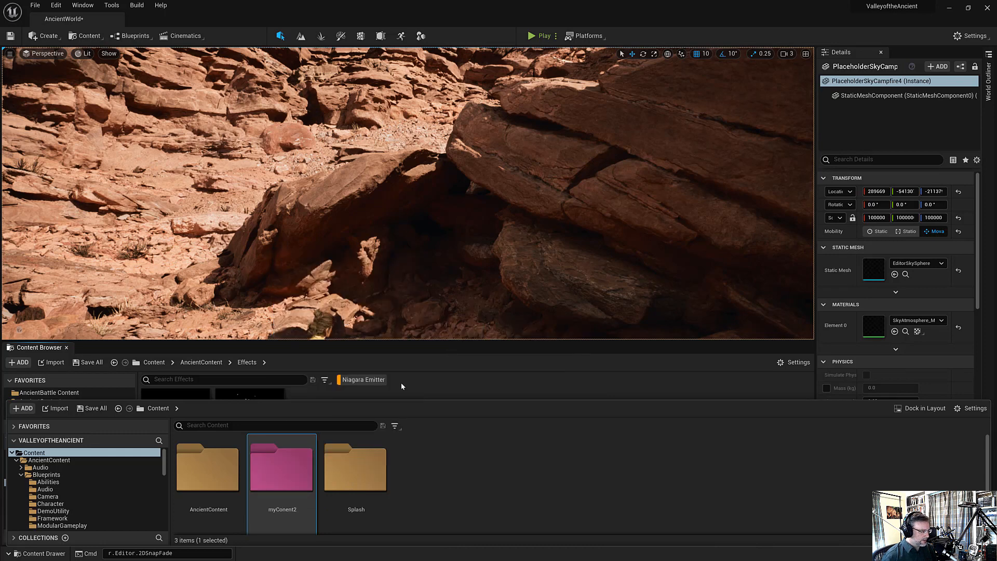
mouse_move(291, 480)
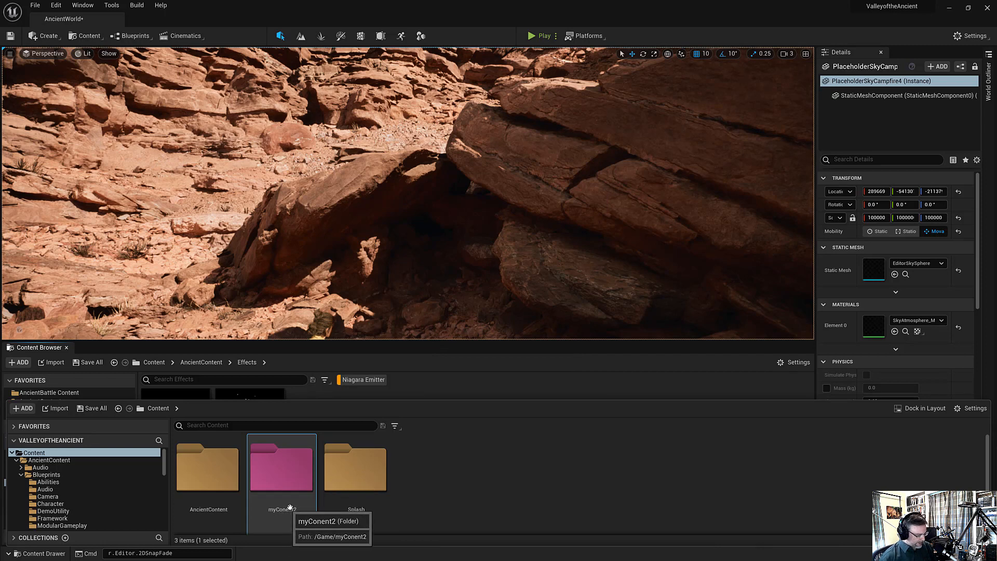
key("F2")
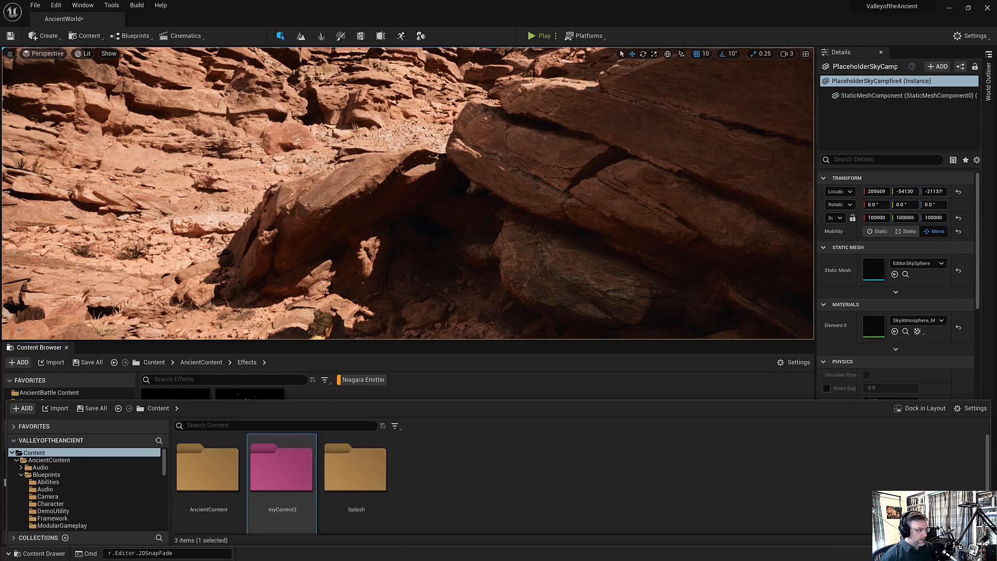
mouse_move(268, 492)
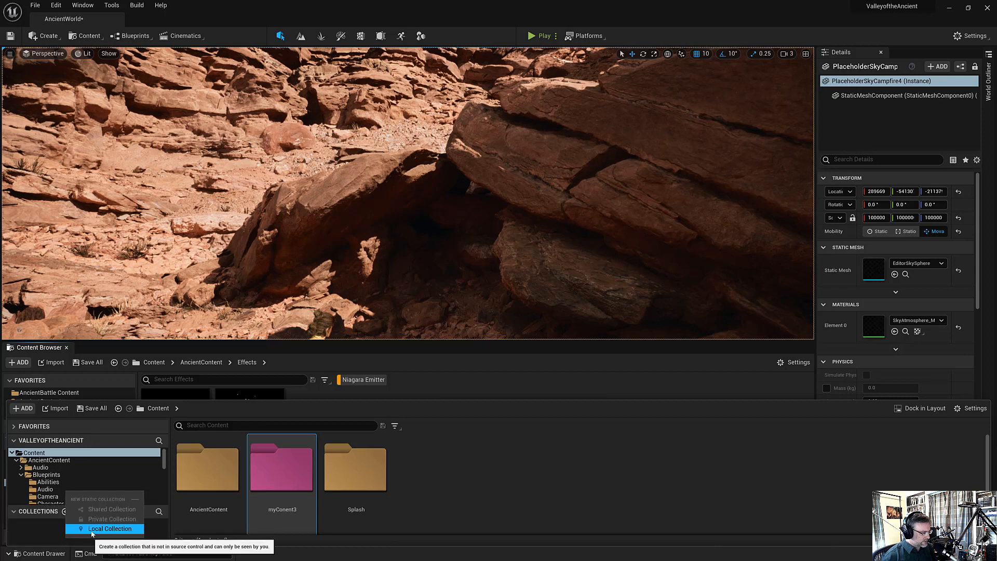
Create local collection myCollection and add the NE_Campfire_Sparks emitter to it.
left_click(110, 529)
type("myCollection")
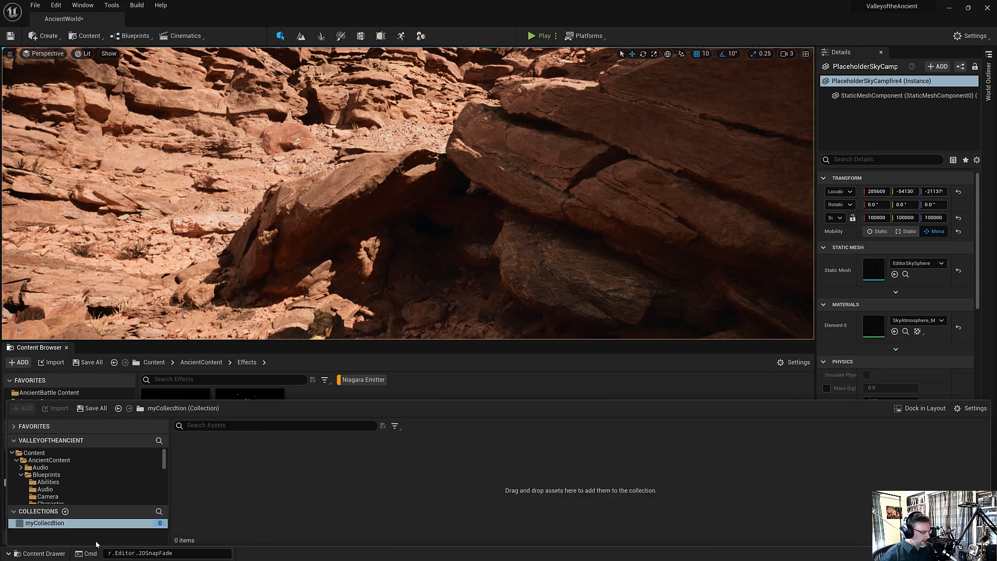
double_click(40, 522)
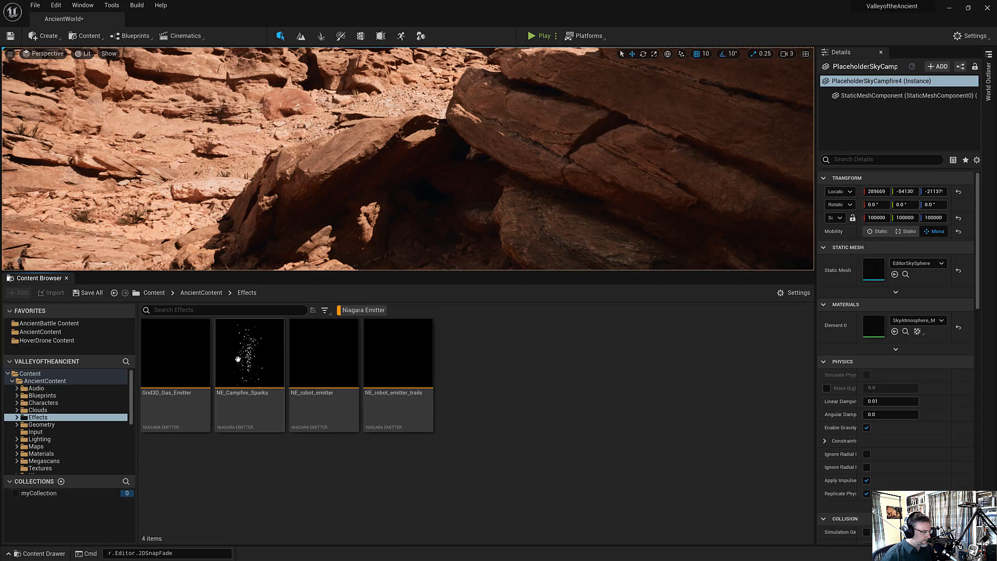
left_click(46, 431)
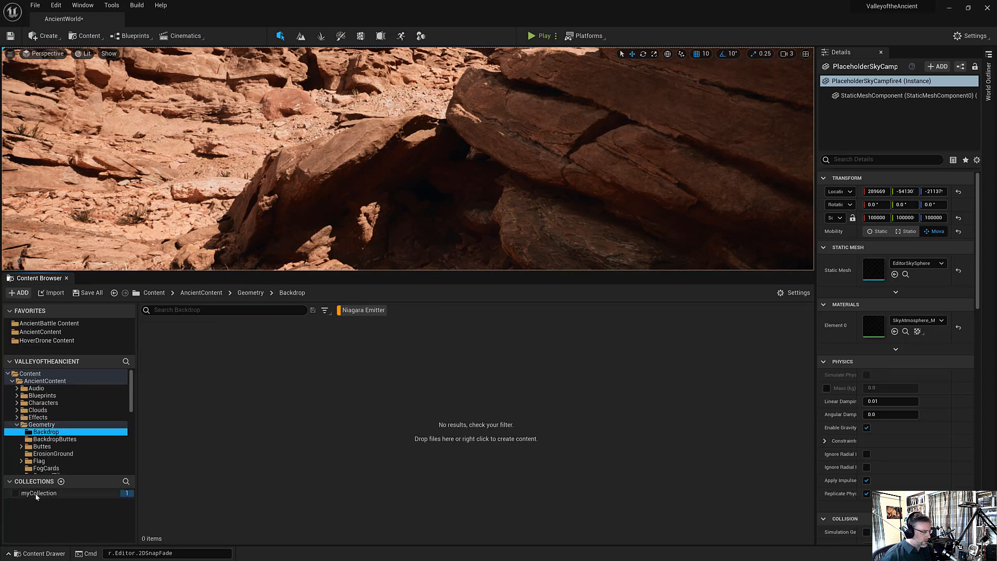
left_click(39, 493)
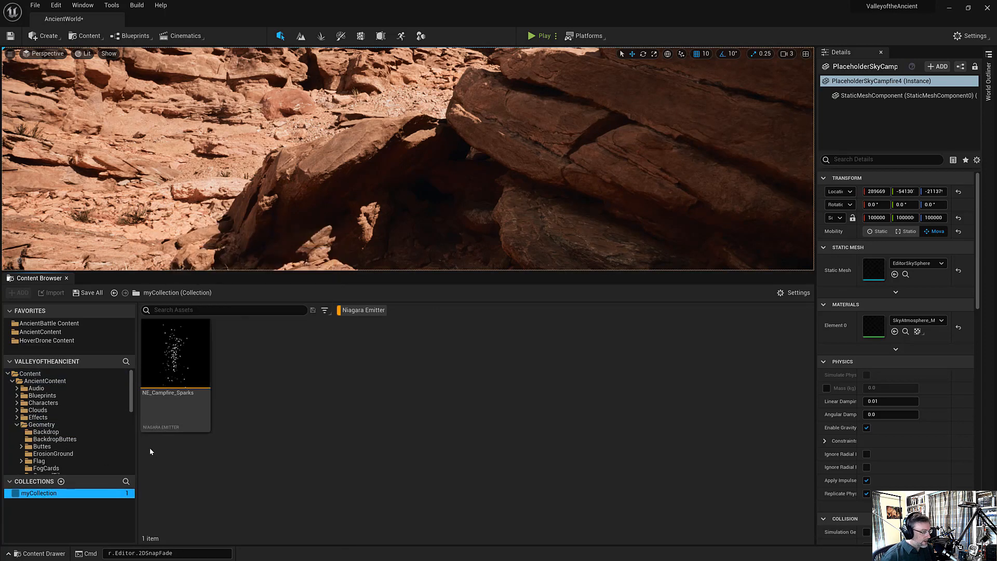
mouse_move(184, 364)
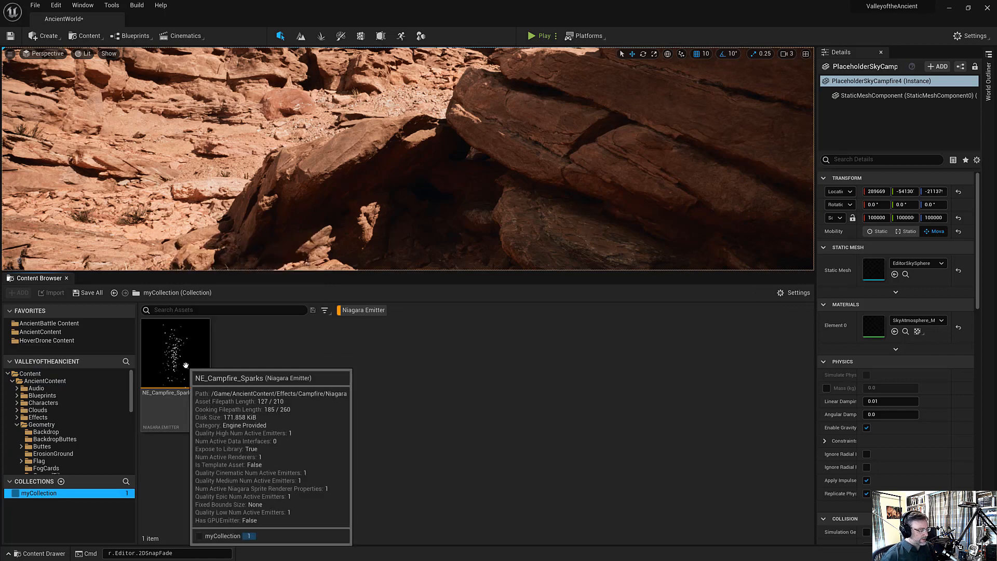
mouse_move(61, 451)
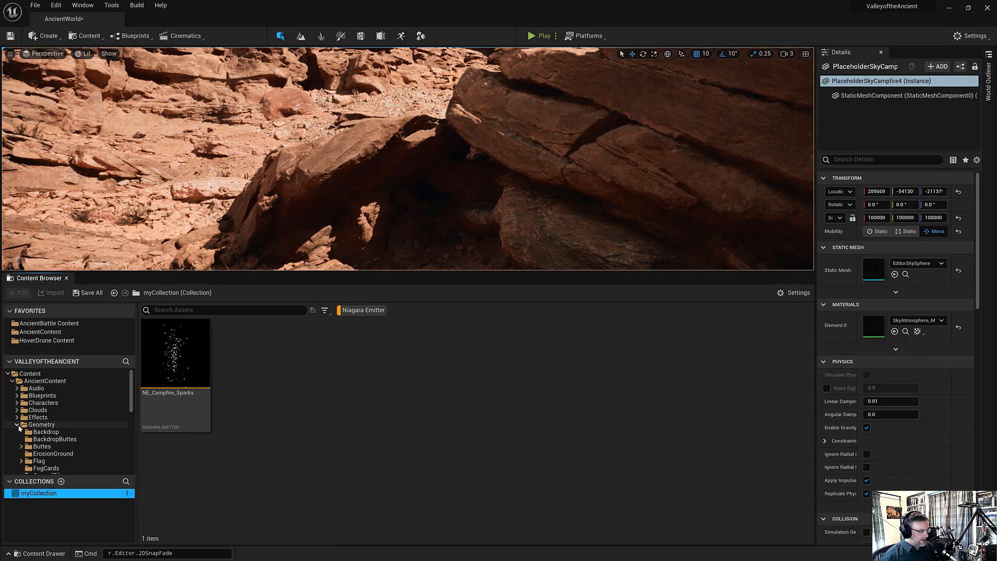
left_click(17, 424)
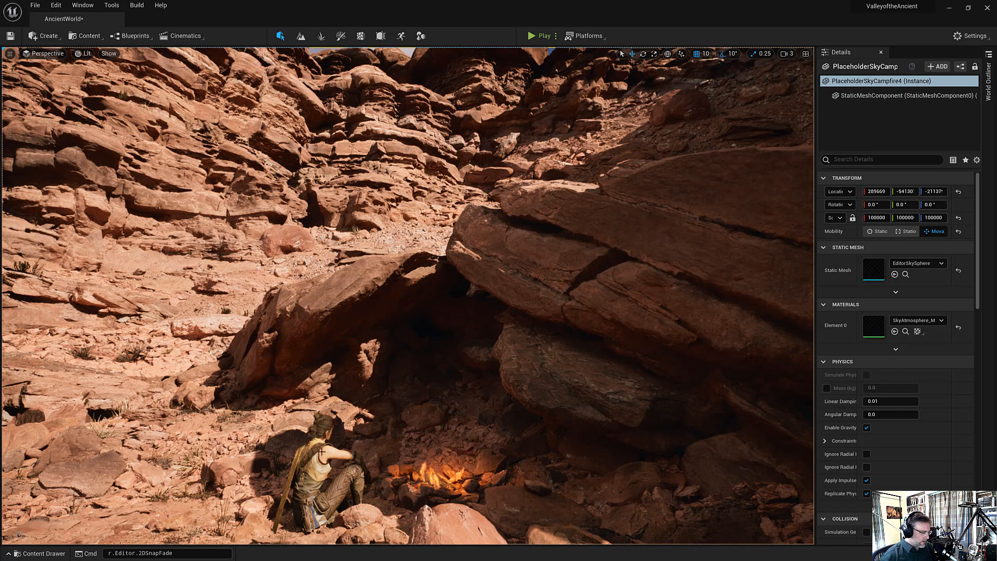
Select the grass clump and browse to its MI_Grasstuft_01_Billboard material instance in the content browser.
left_click(320, 457)
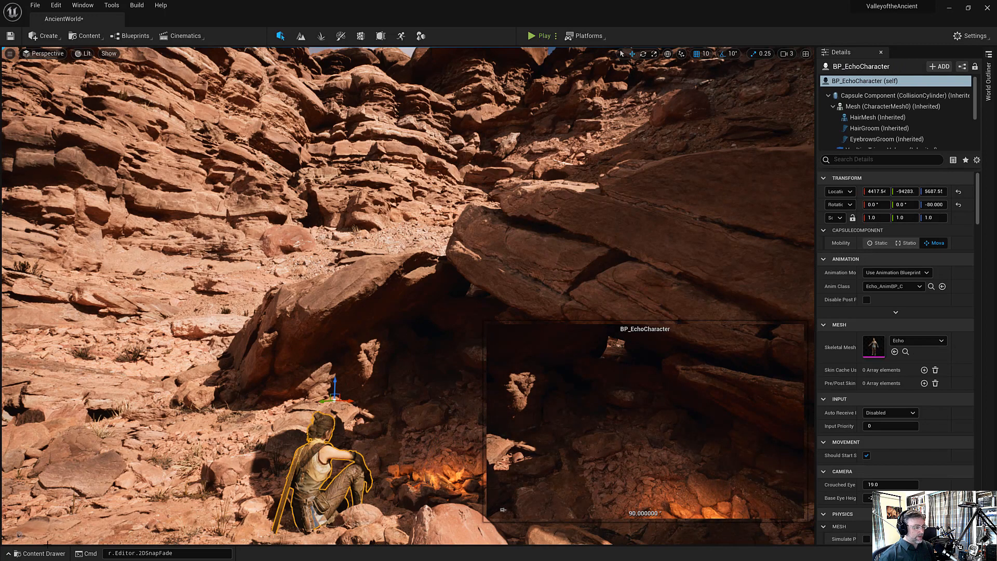
key("Ctrl+B")
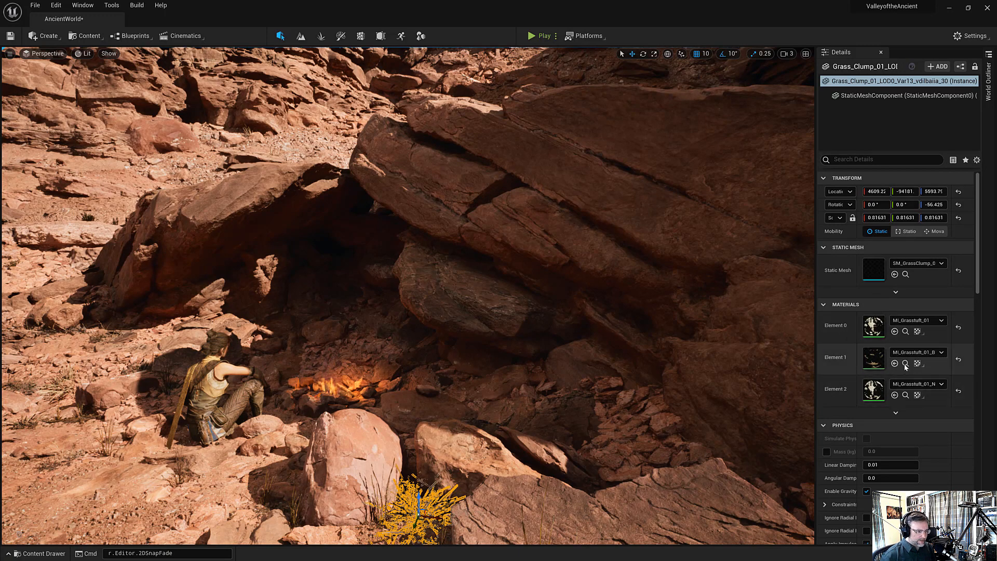
left_click(35, 553)
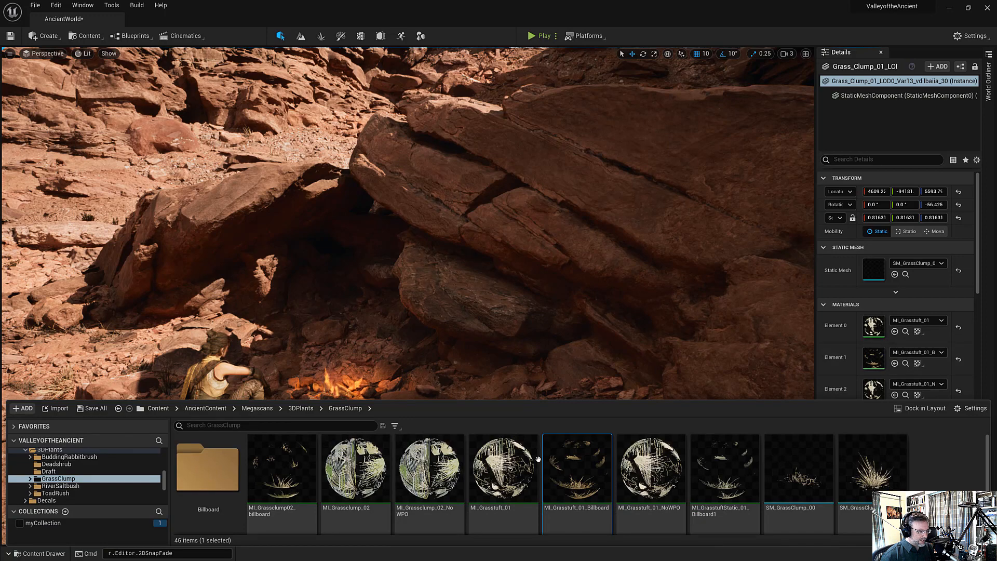
mouse_move(598, 493)
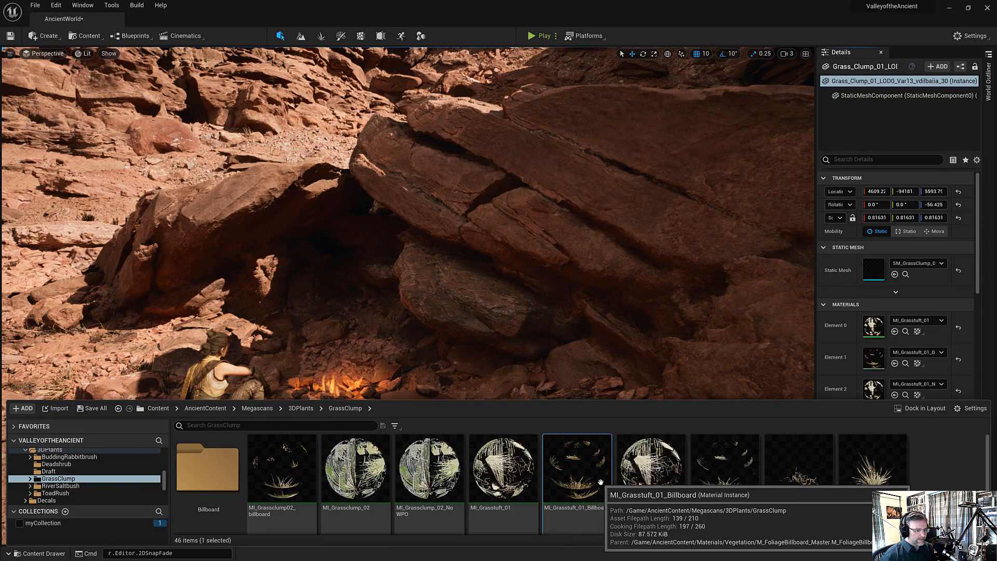
left_click(468, 293)
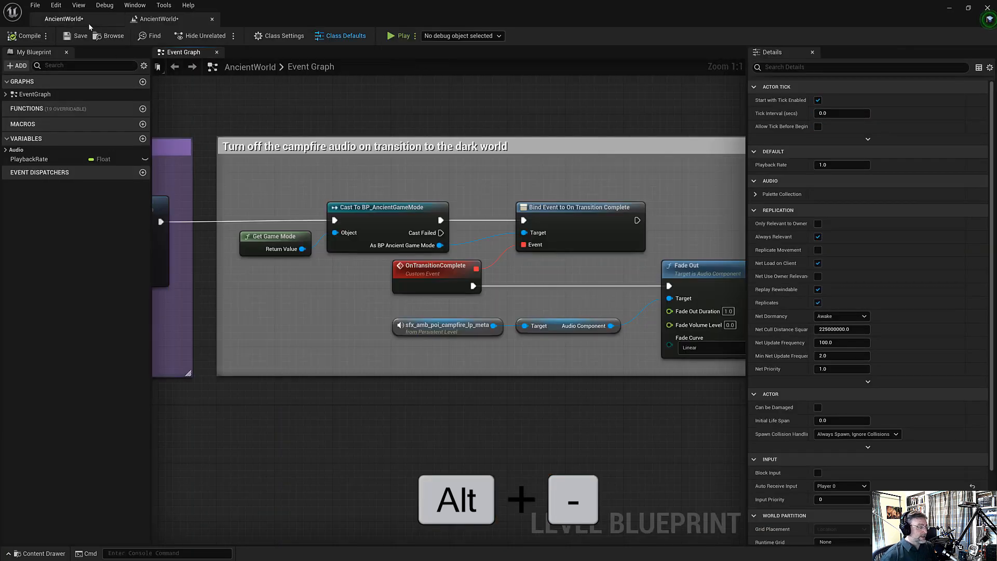
Use the Ctrl+Tab switcher to return from the Level Blueprint to the AncientWorld level editor.
key("Alt+-")
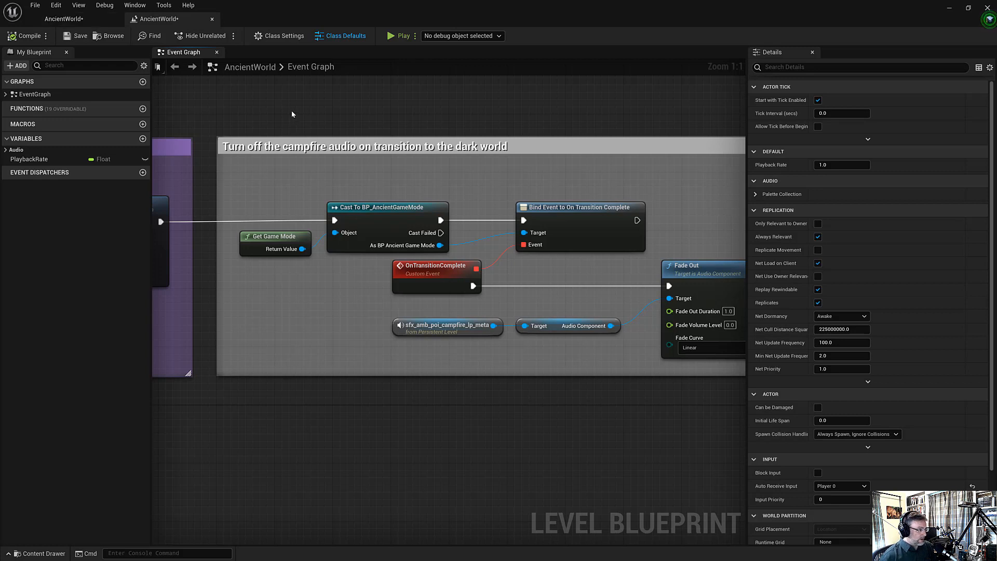
key("Ctrl+Tab")
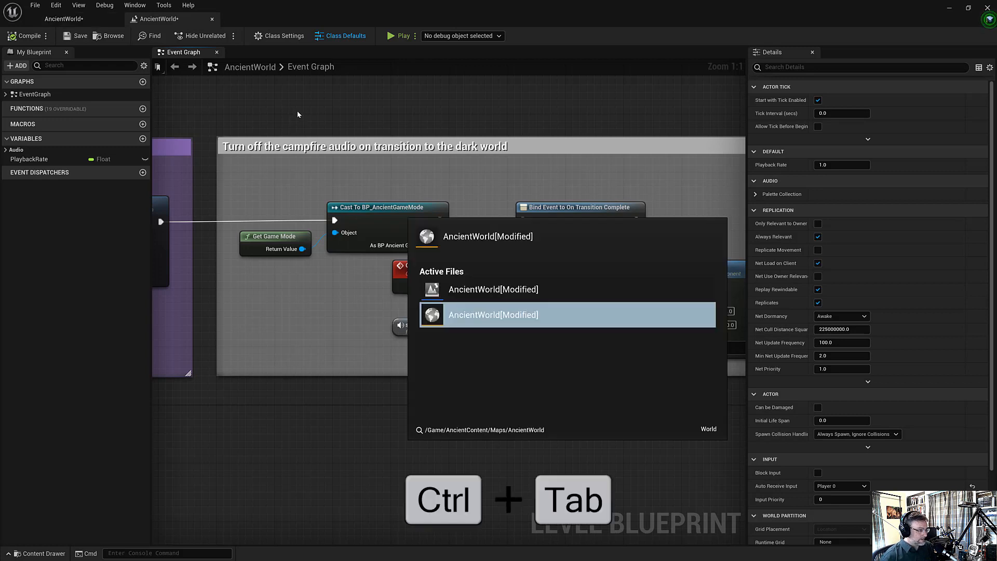
key("Ctrl+Tab")
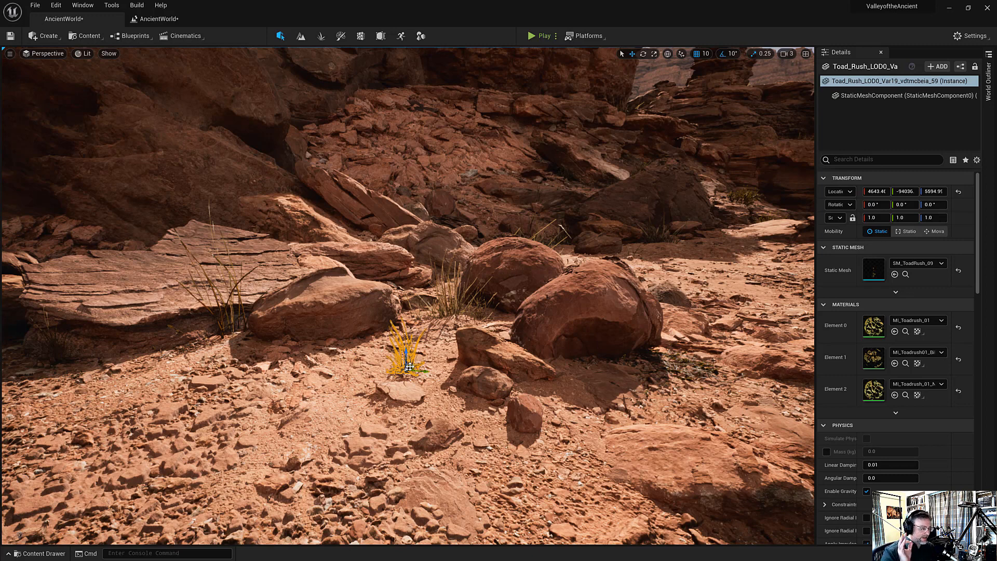
key("Ctrl+E")
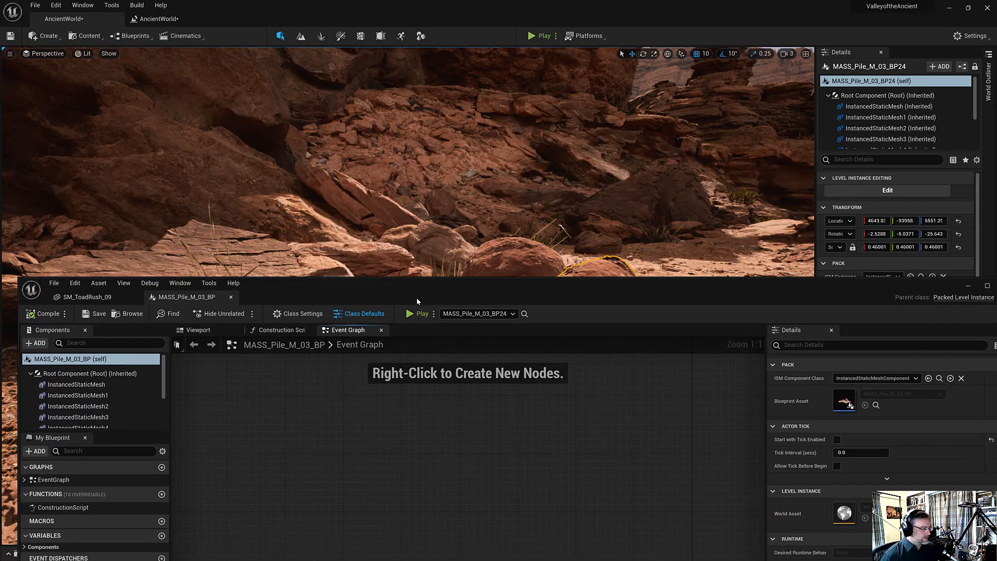
left_click(83, 297)
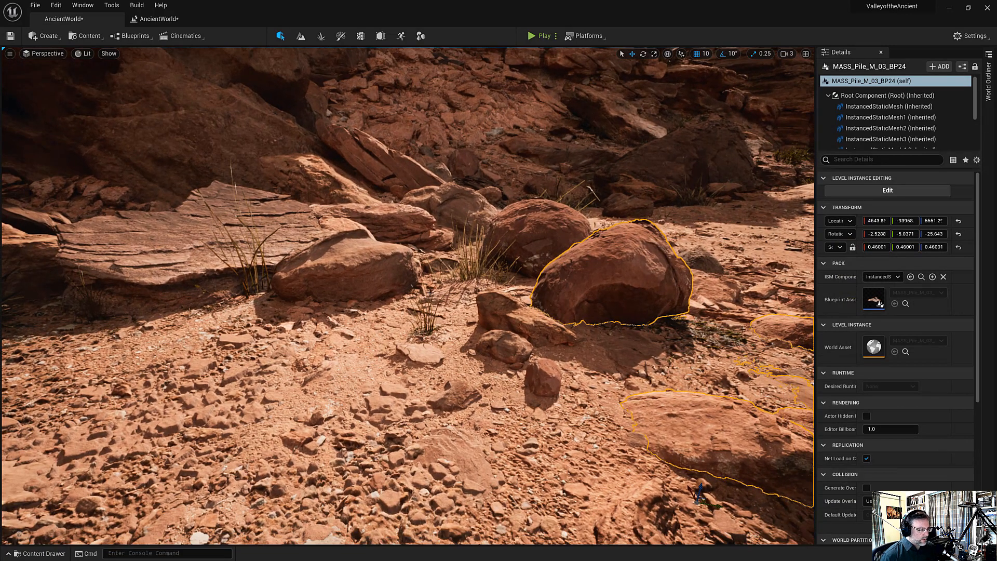
key("Alt+C")
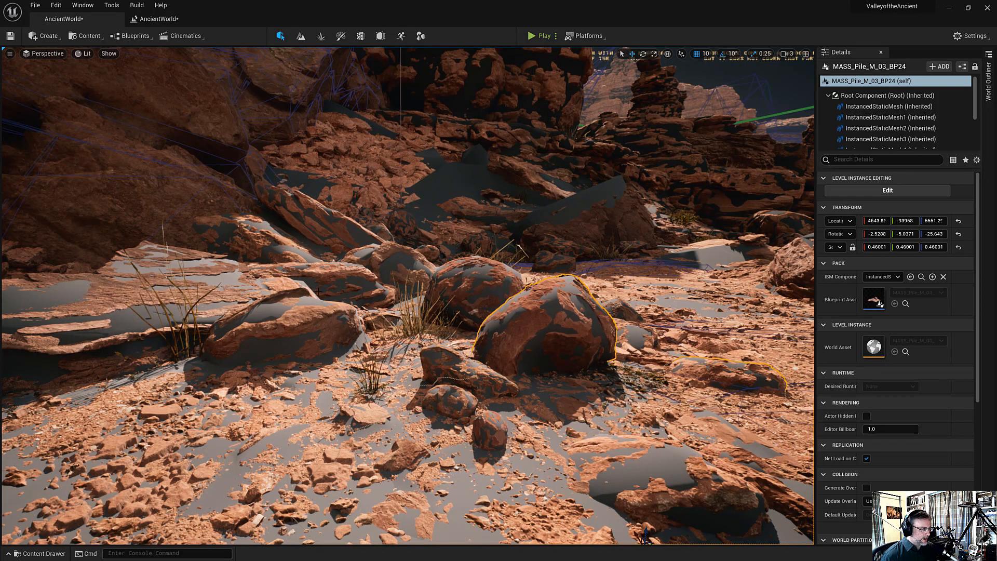
left_click(83, 54)
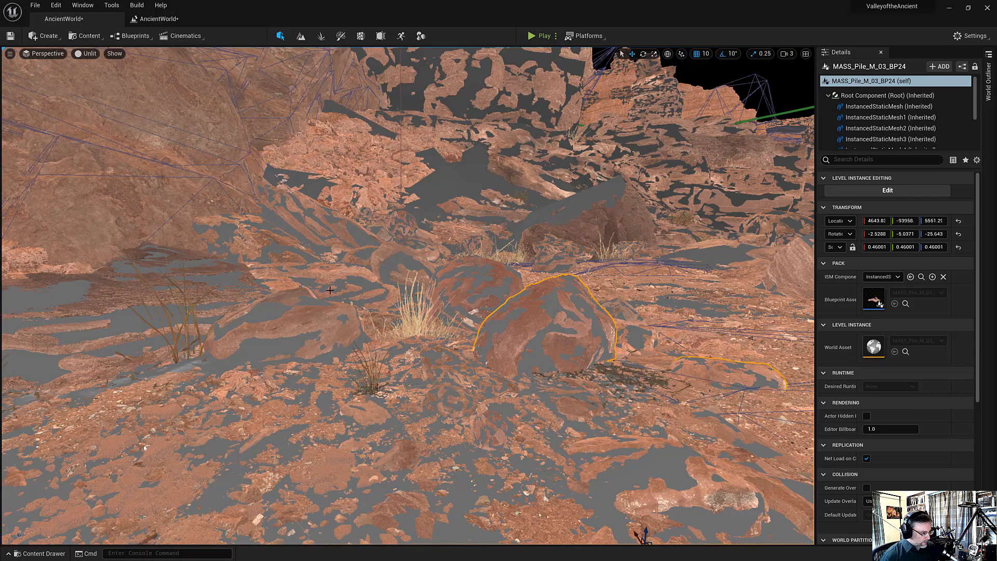
key("Alt+3")
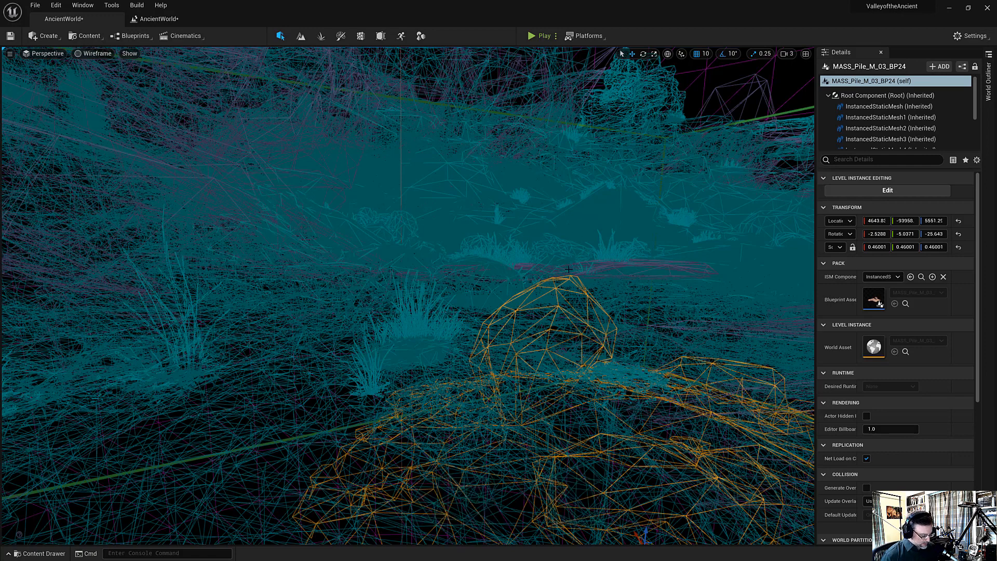
key("Alt+5")
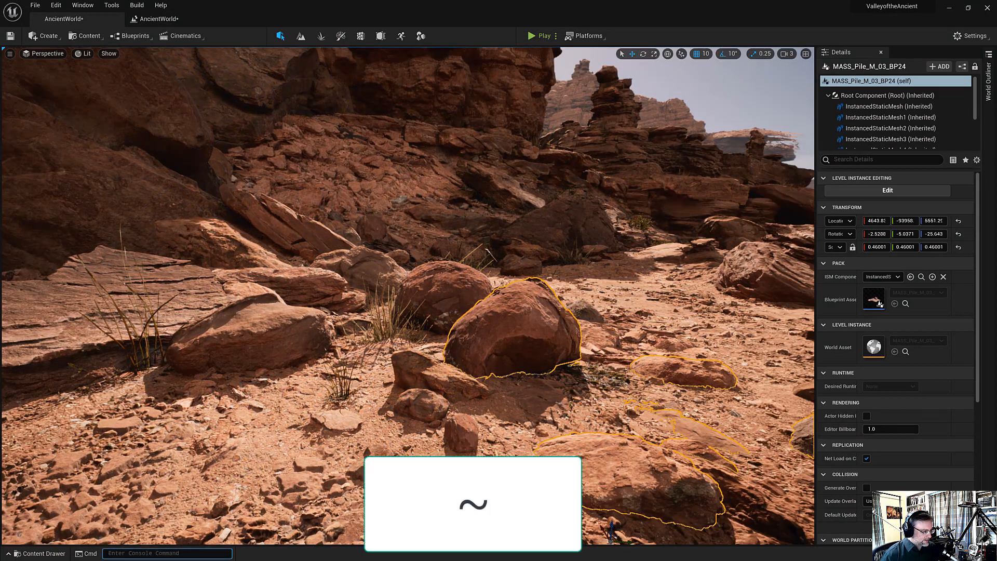
Run wp.Editor.DumpActorDescs in the console, then switch the viewport to top-down wireframe.
type("du")
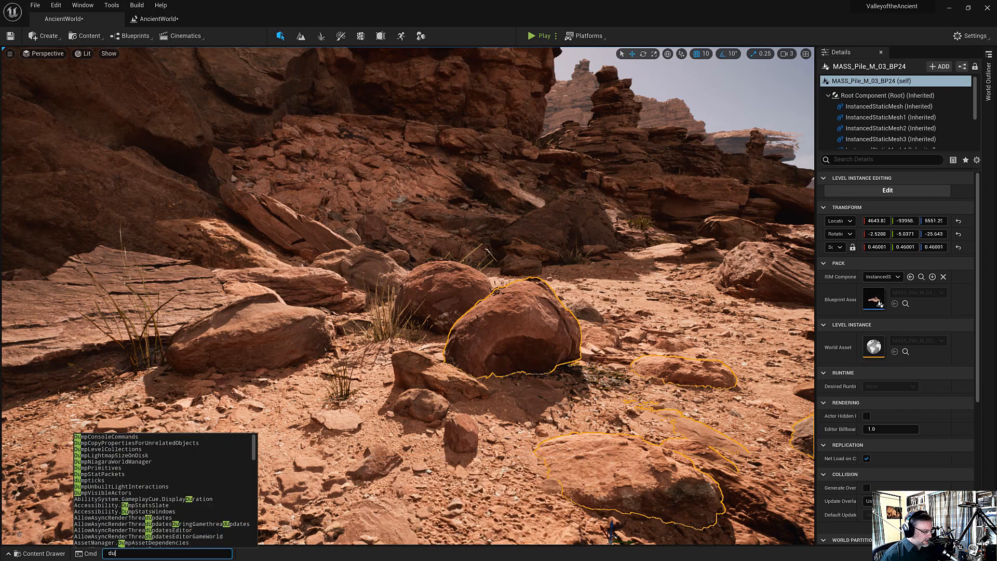
type("wp.Editor.DumpActorDescs")
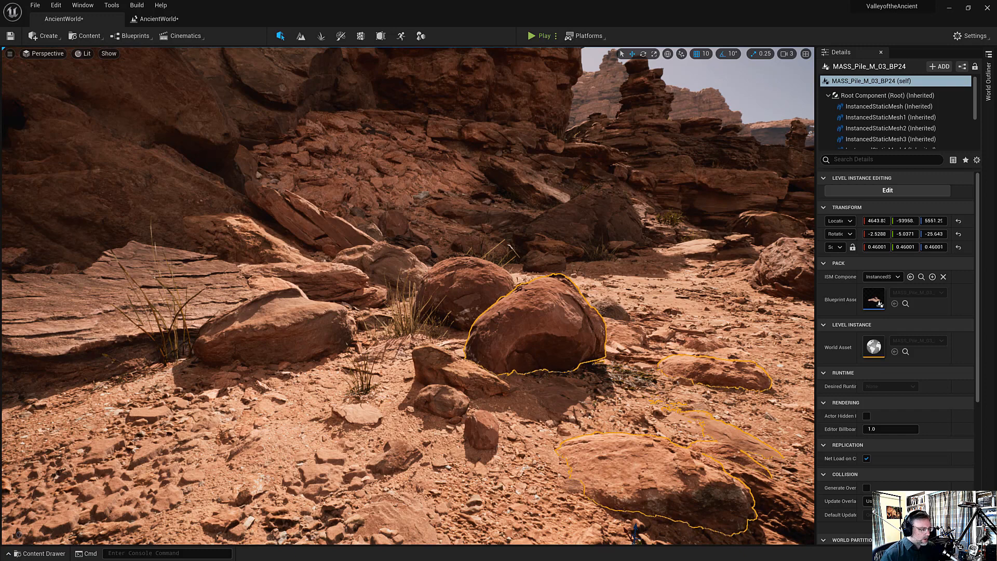
key("Alt+H")
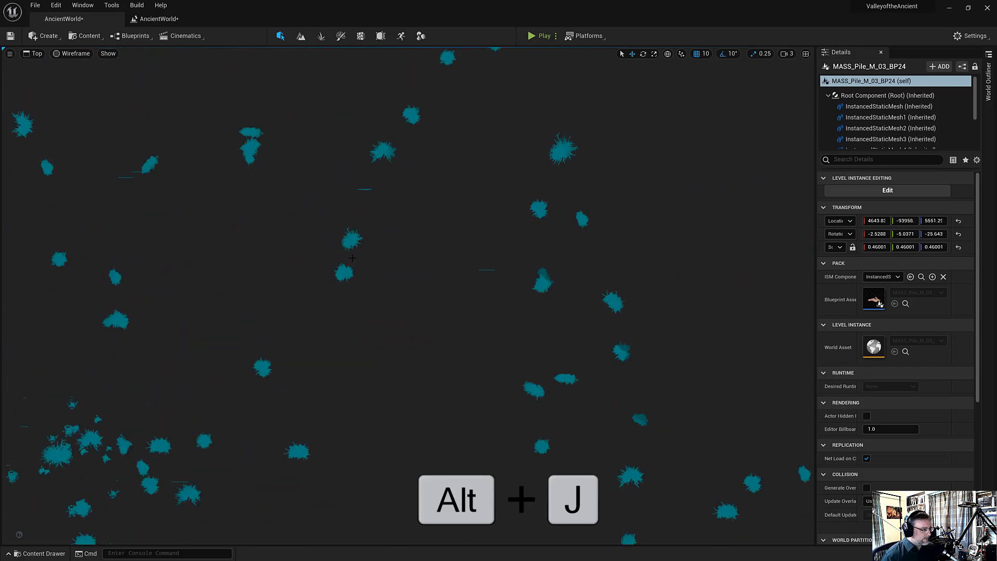
Measure about 1304 units between two boulder clusters, then return to lit perspective with Alt+G.
left_click_drag(351, 243, 586, 231)
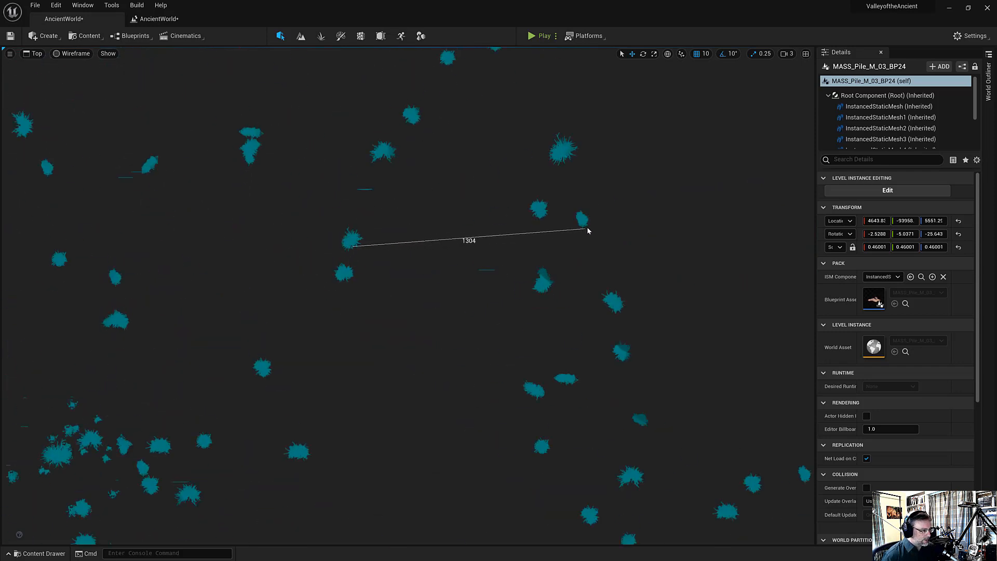
left_click_drag(584, 219, 590, 249)
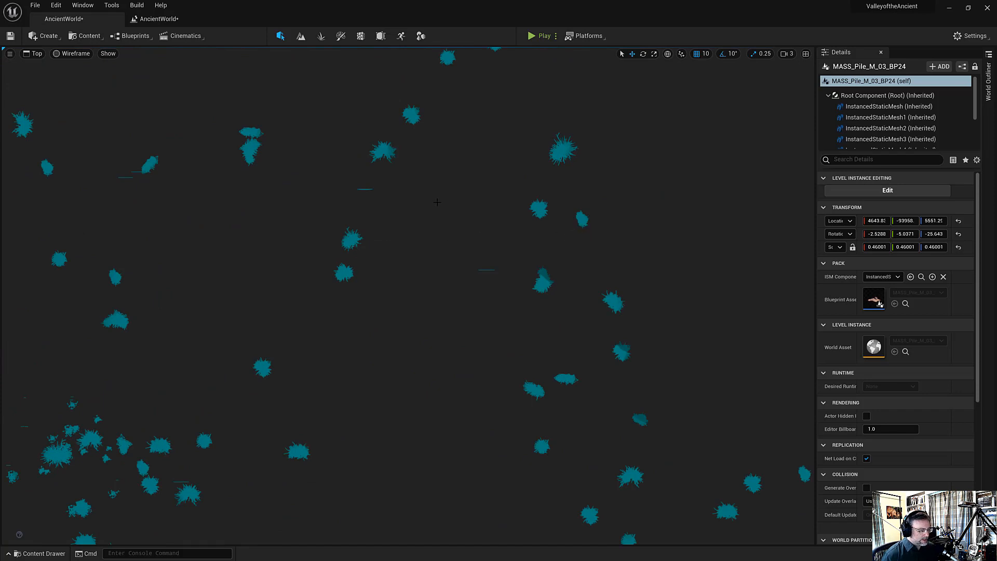
key("Alt+G")
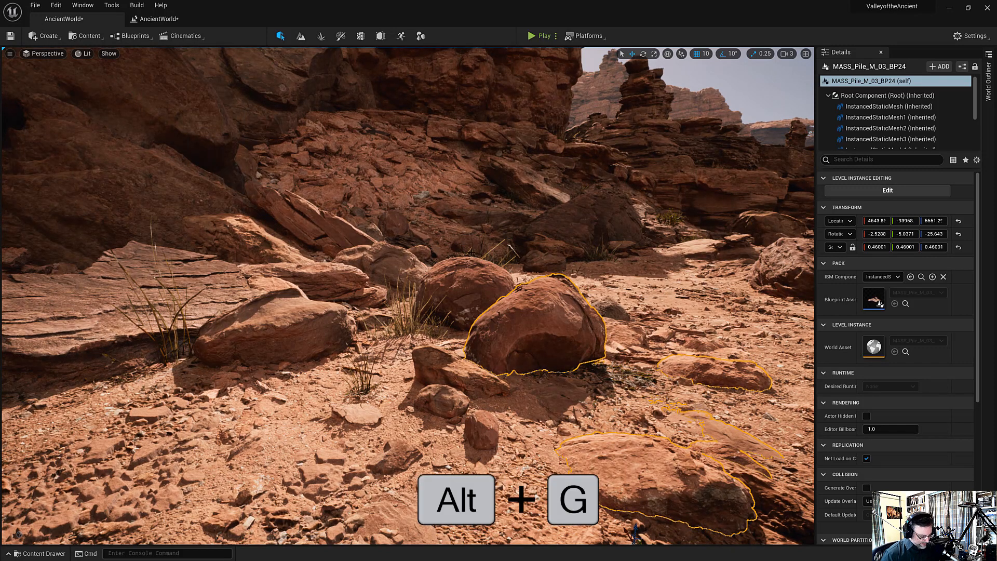
Toggle the FPS and frame-time stats overlay in the viewport with Ctrl+Shift+H.
key("alt+g")
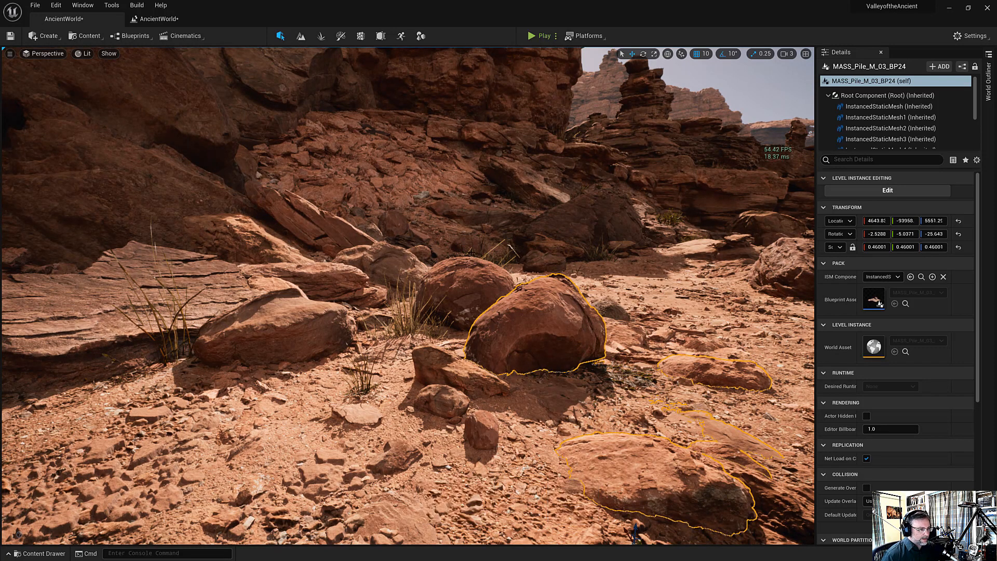
key("Ctrl+Shift+H")
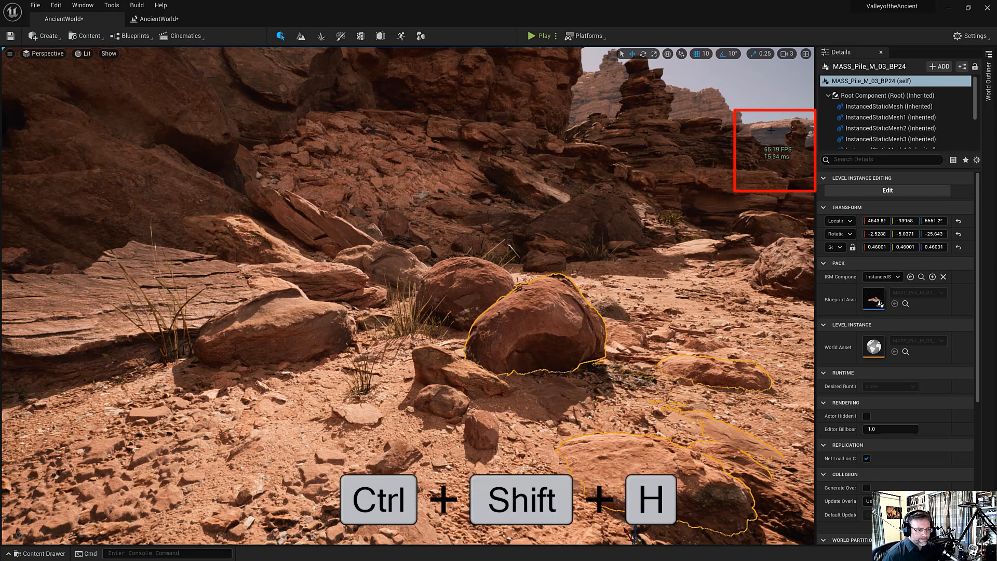
key("Ctrl+Shift+H")
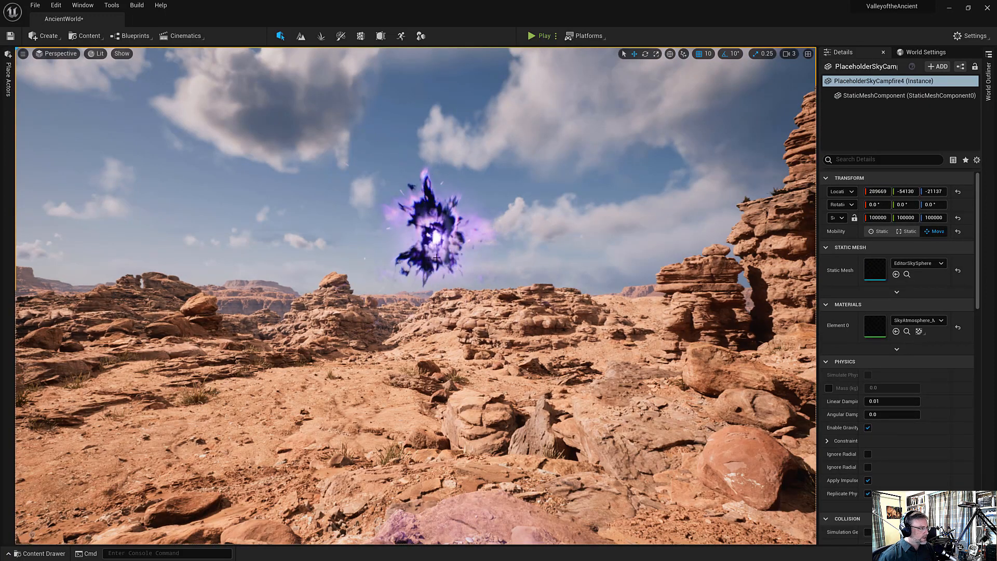
Reach the Keyboard Shortcuts section of Editor Preferences.
left_click(57, 5)
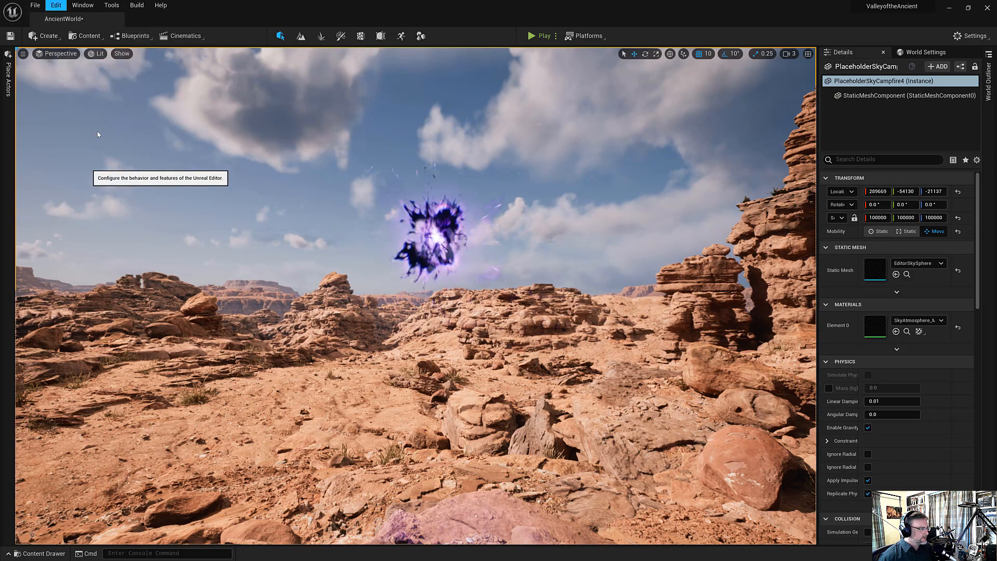
left_click(56, 5)
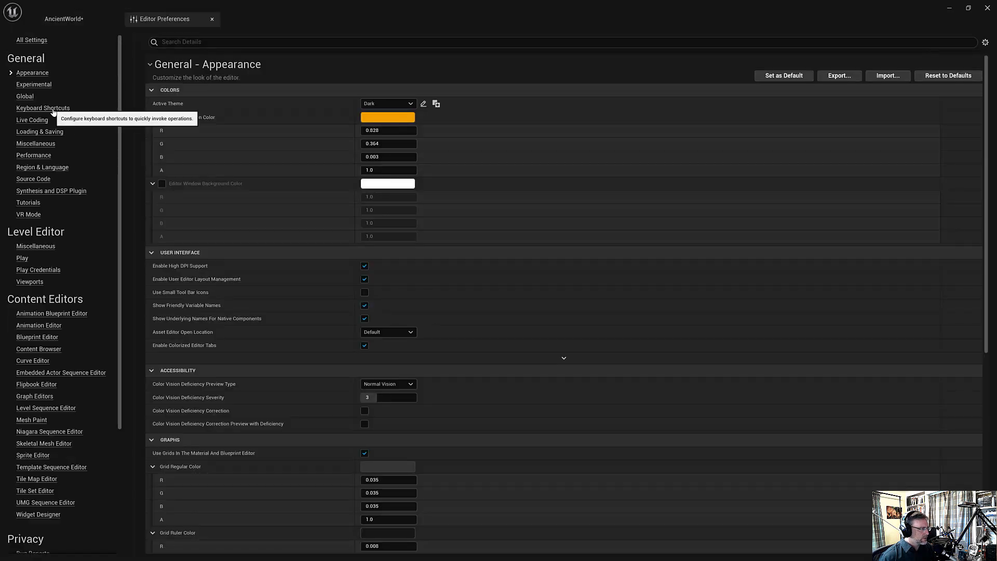
left_click(42, 107)
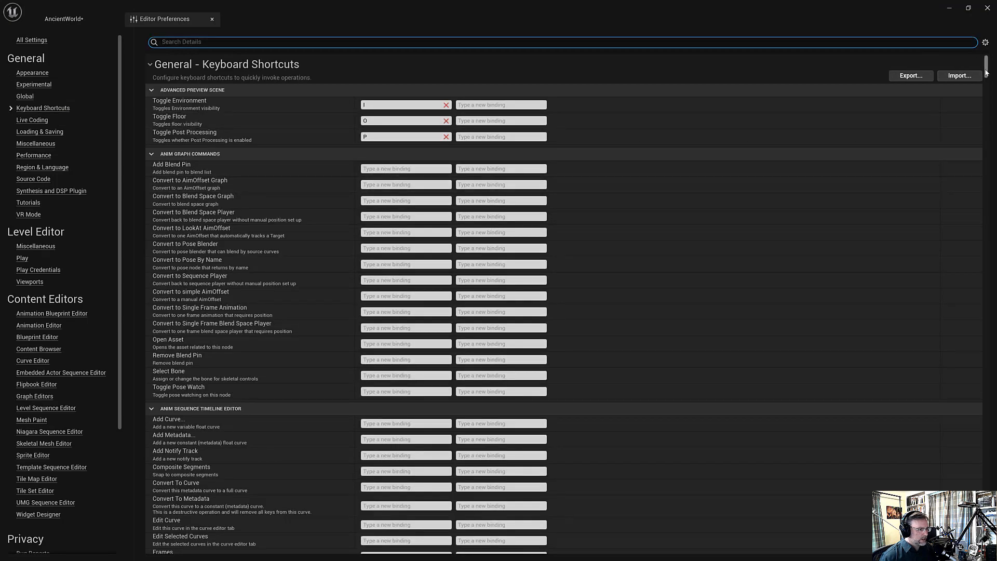
scroll("down", 3)
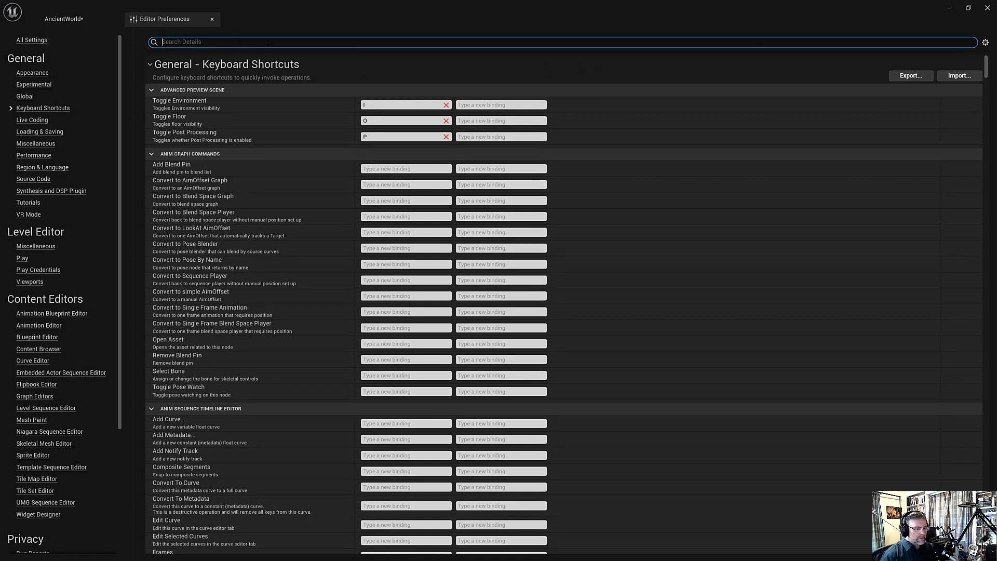
Search the bindings for 'place actors', 'open level' and 'world settings'.
type("place actors")
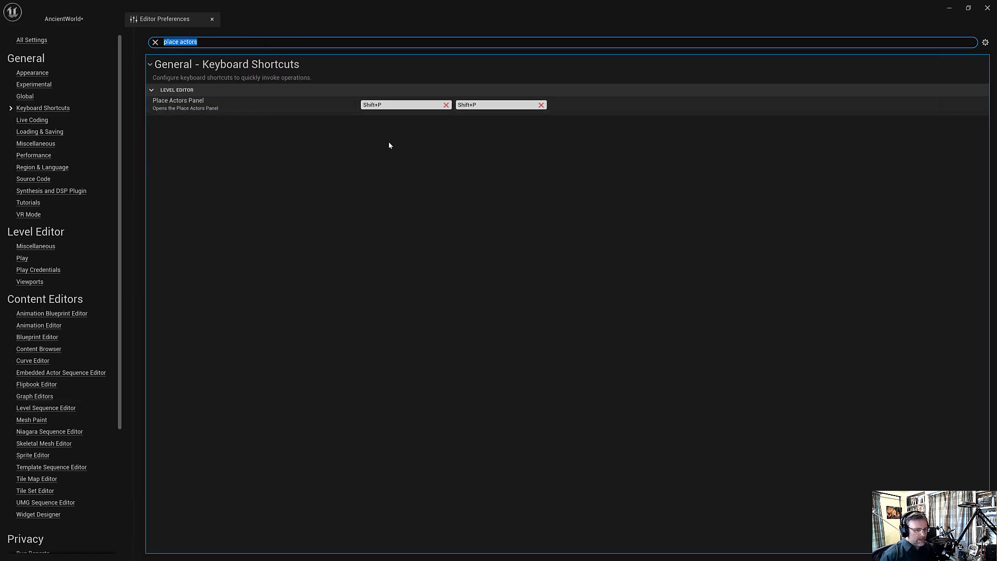
type("open level")
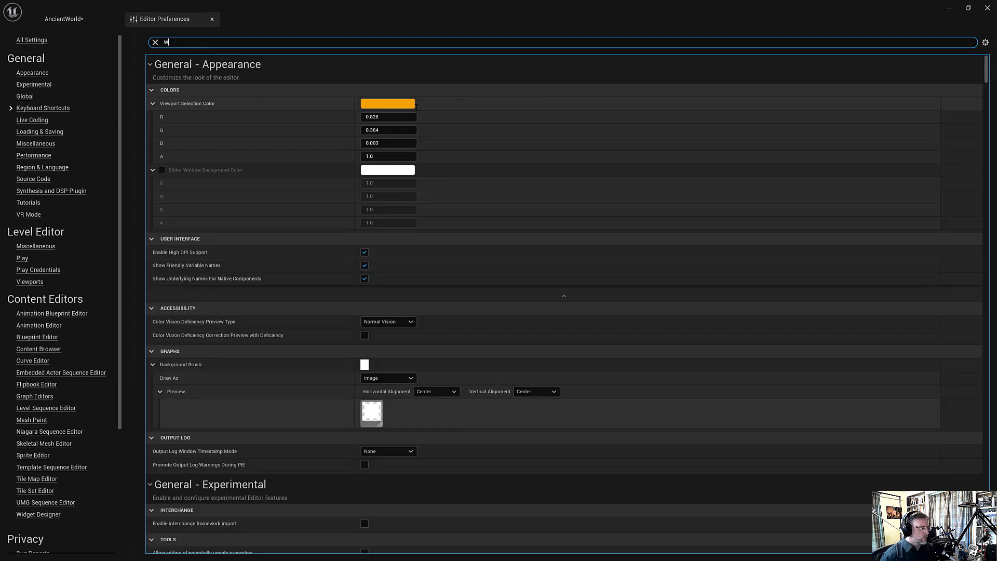
type("orld settin")
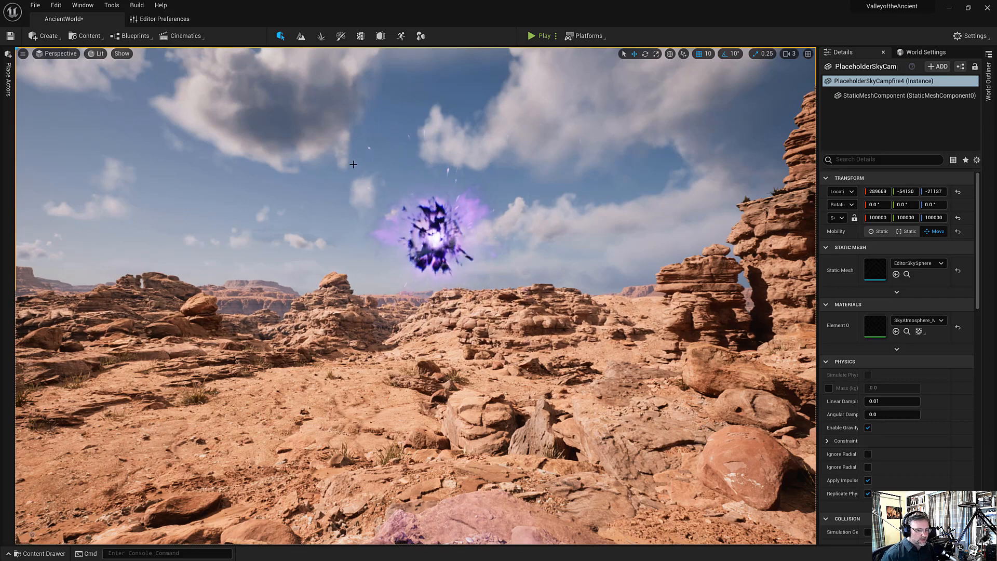
Focus the level viewport so Shift+P brings up the Place Actors panel.
left_click(6, 54)
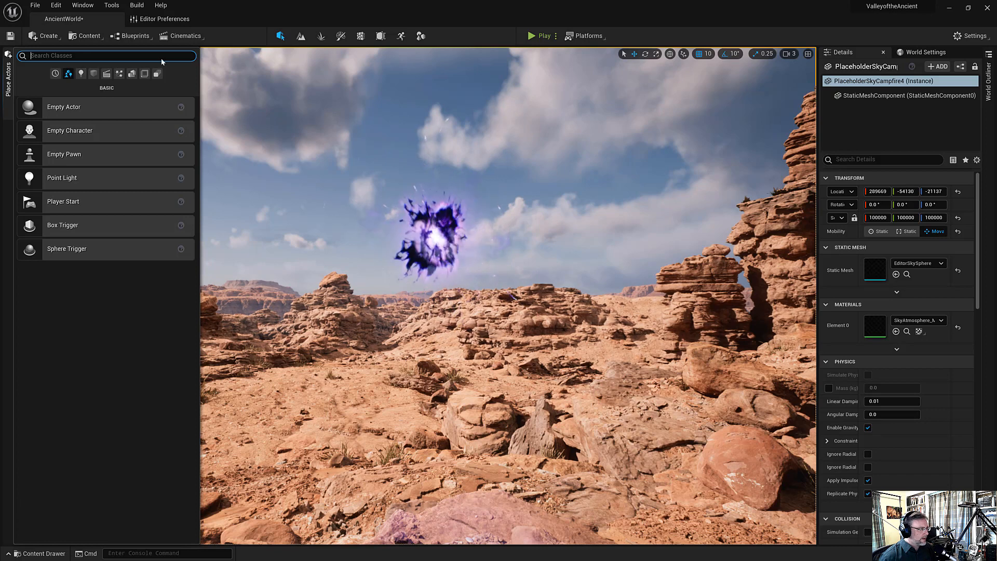
mouse_move(280, 36)
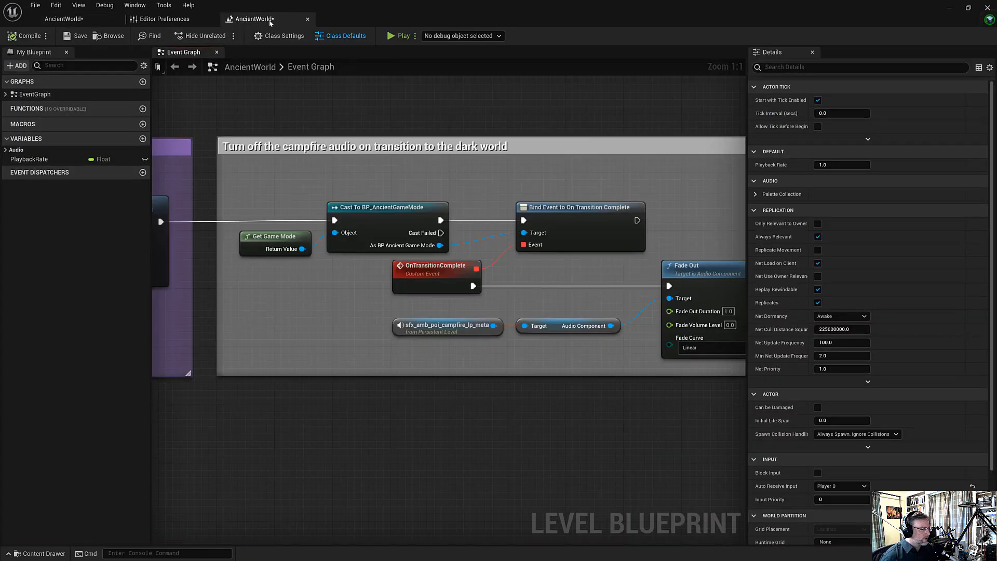
mouse_move(308, 19)
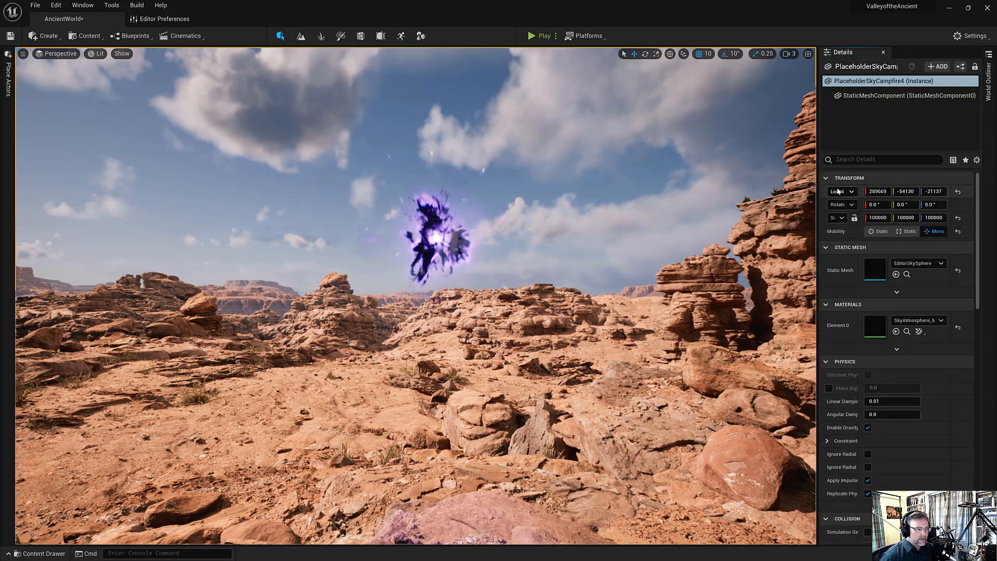
mouse_move(883, 52)
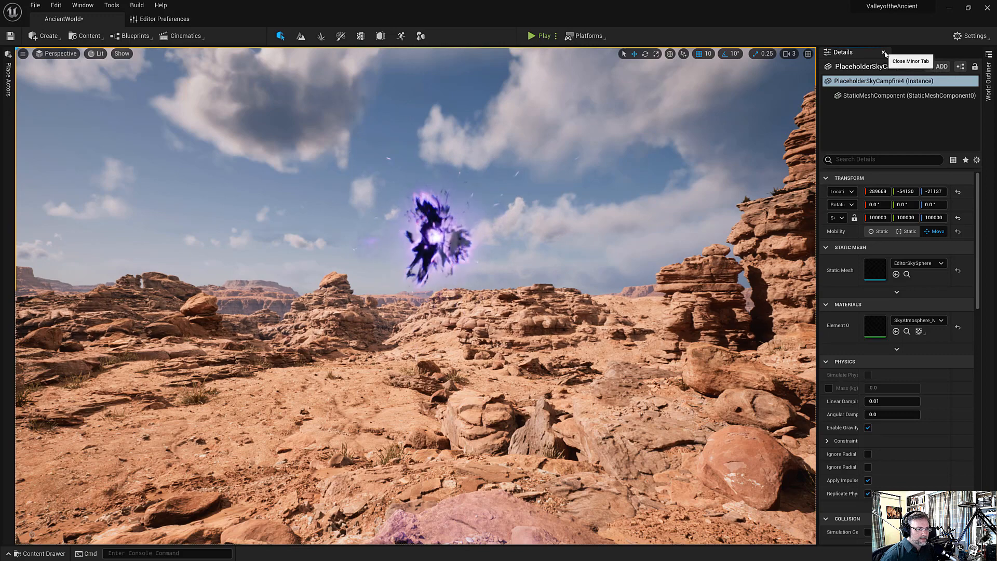
Close the Details panel, then restore it with F4 under the World Outliner.
left_click(883, 52)
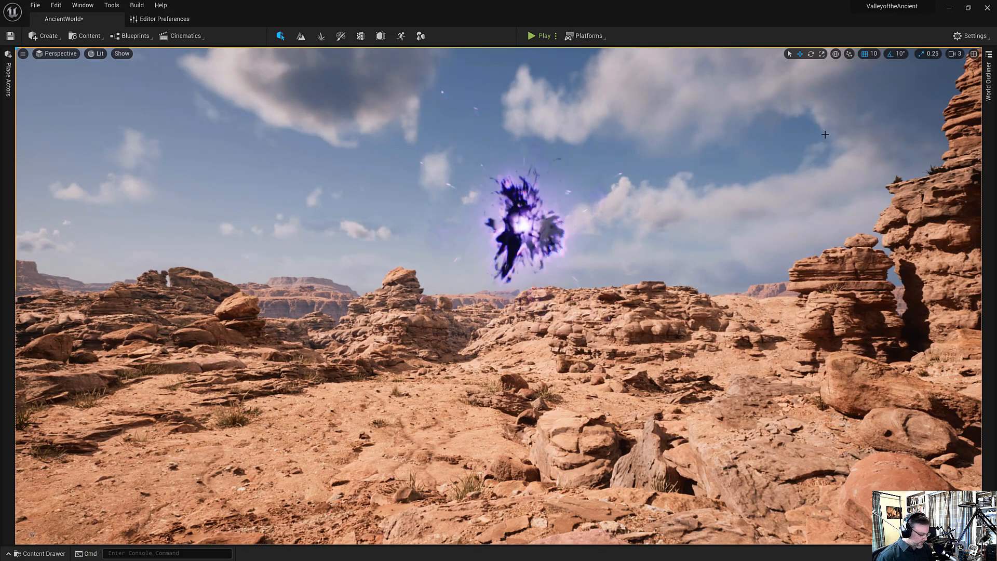
key("F4")
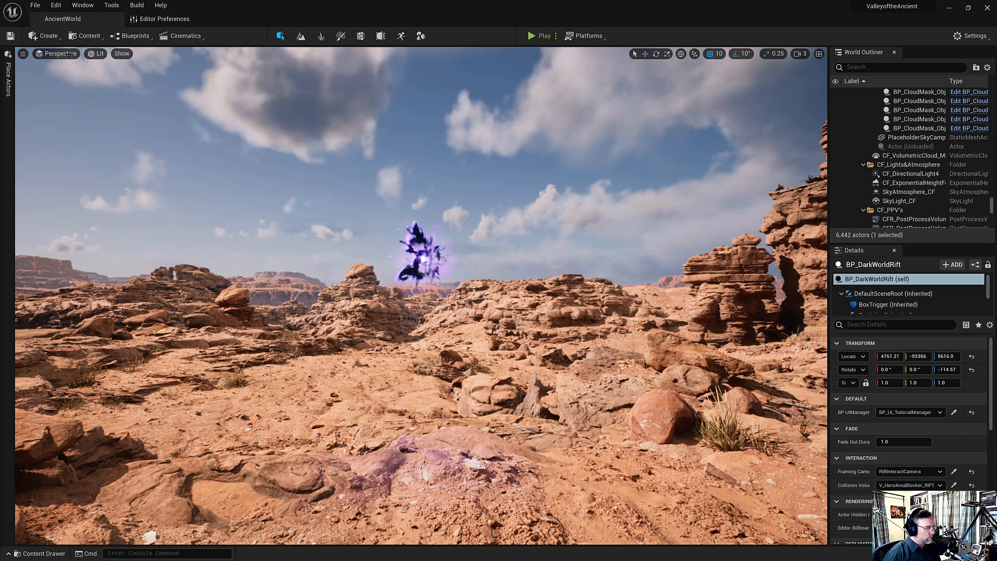
left_click(81, 4)
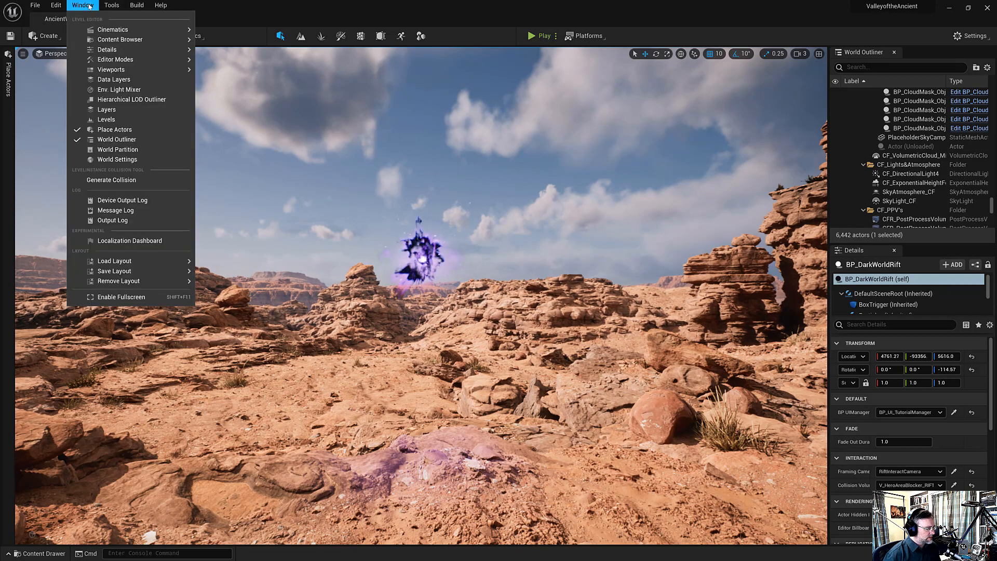
mouse_move(141, 270)
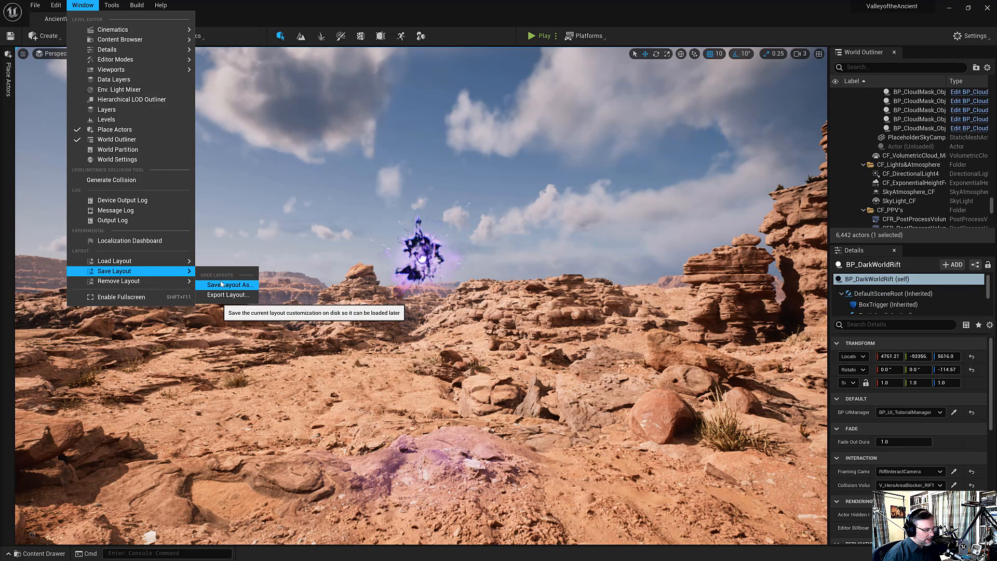
mouse_move(694, 107)
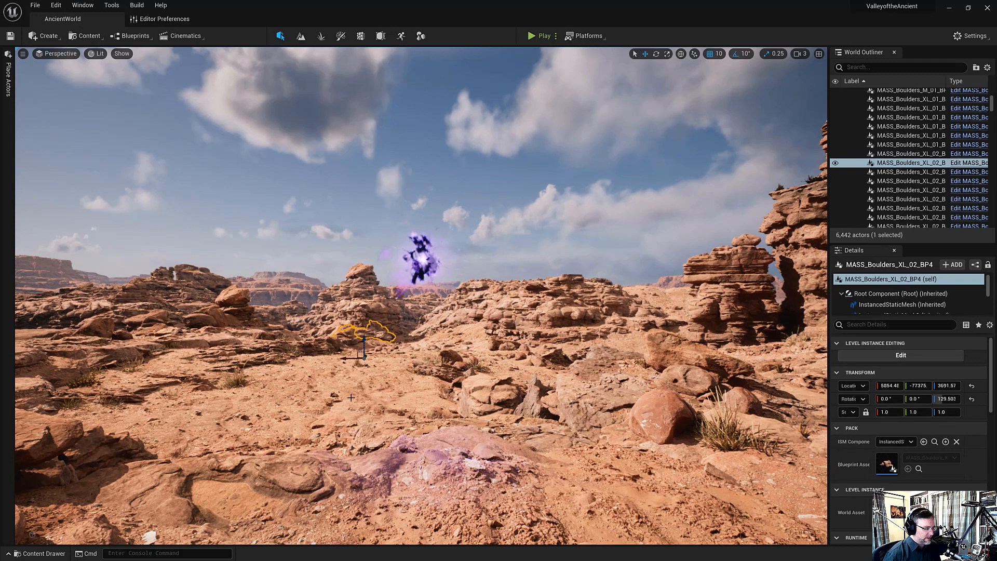
left_click(922, 162)
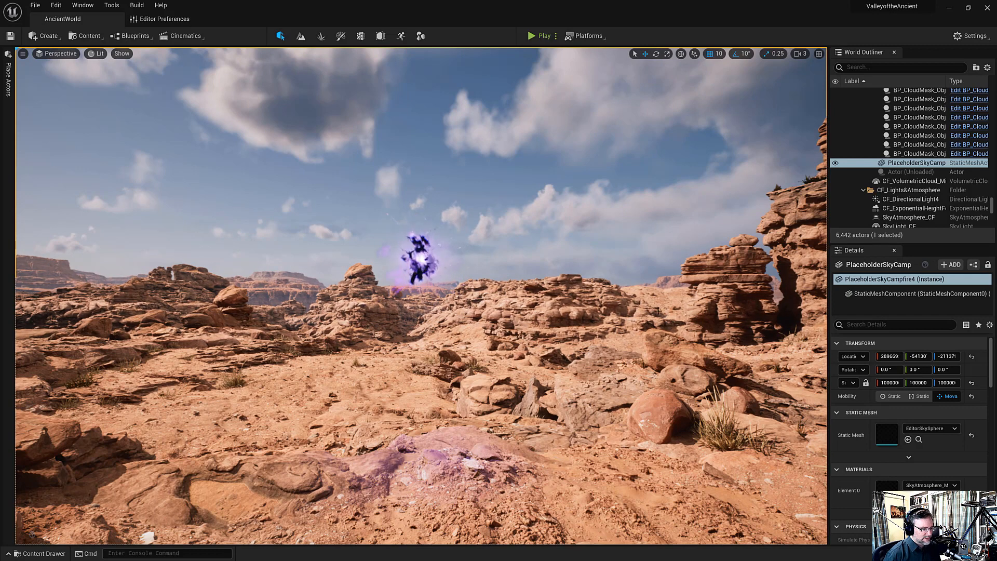
mouse_move(702, 291)
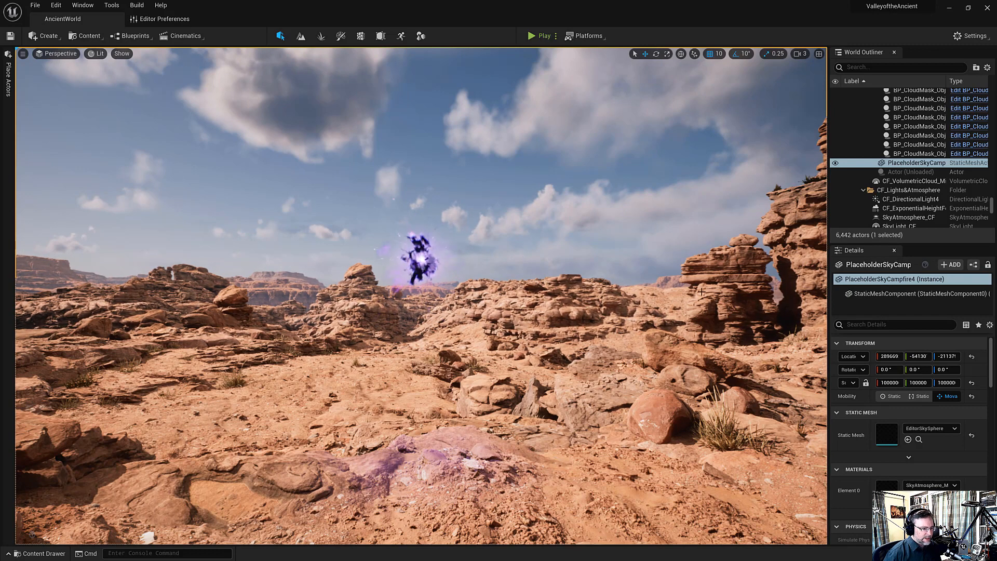
mouse_move(858, 252)
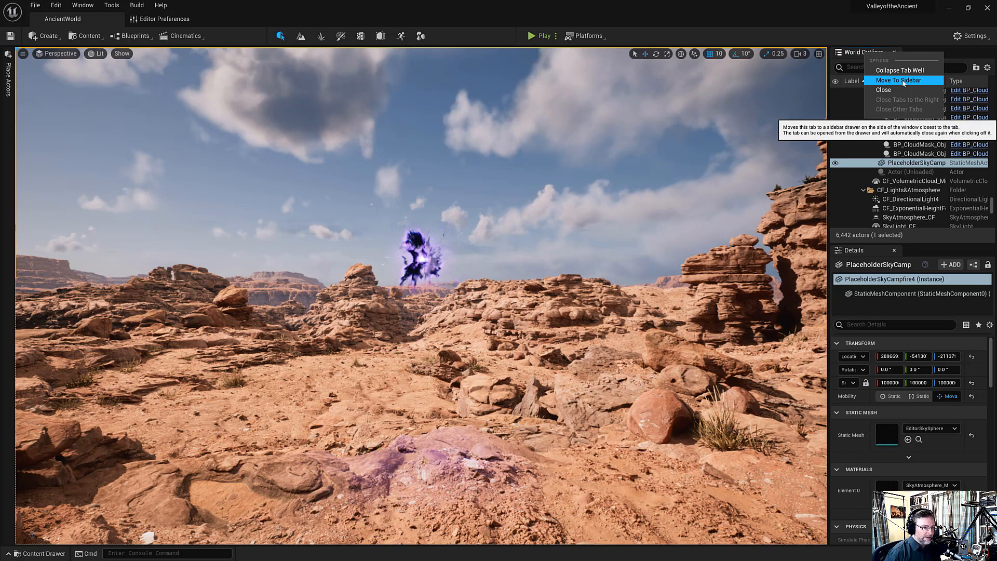
Move the World Outliner to a sidebar drawer and collapse it, leaving Details full-height.
left_click(897, 80)
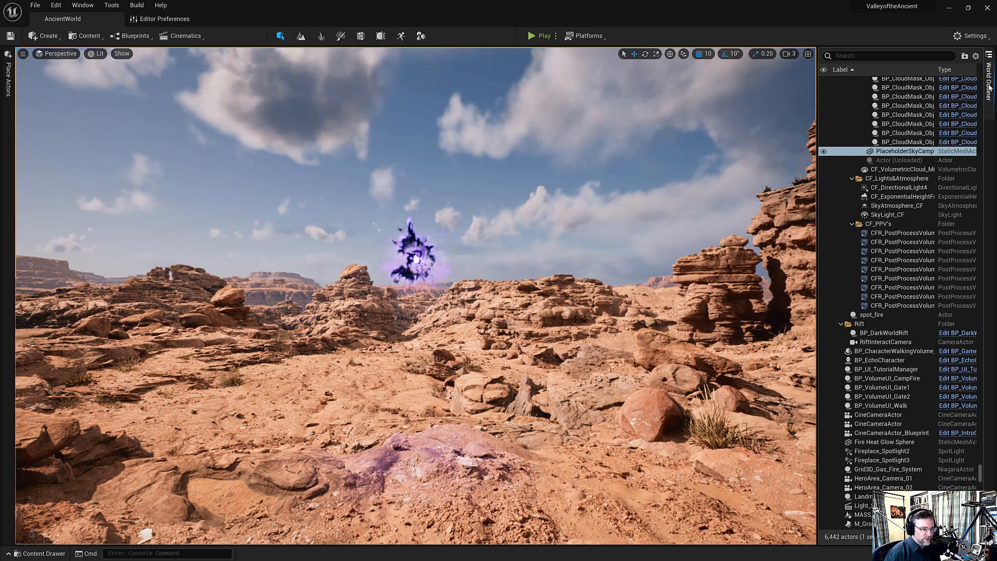
left_click(902, 151)
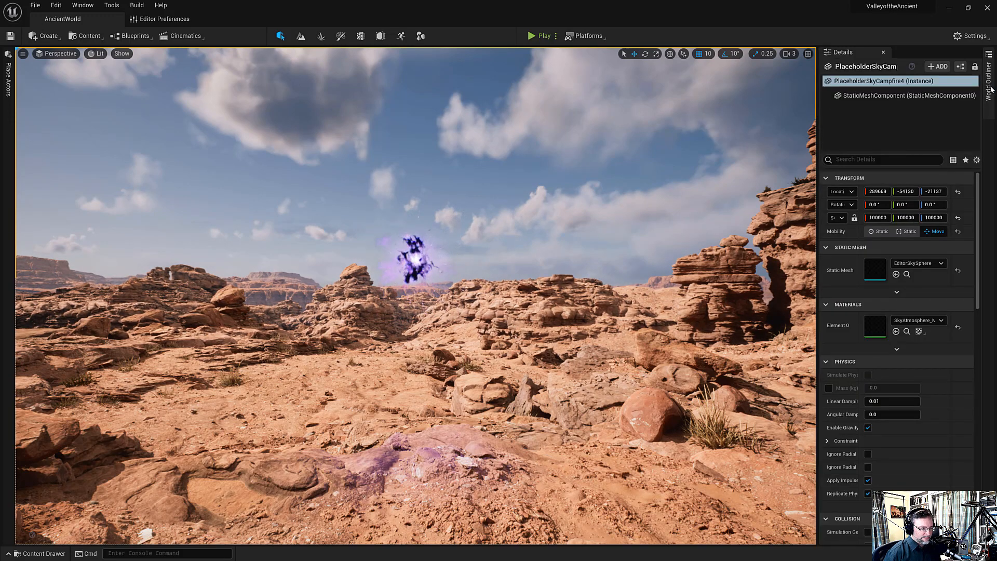